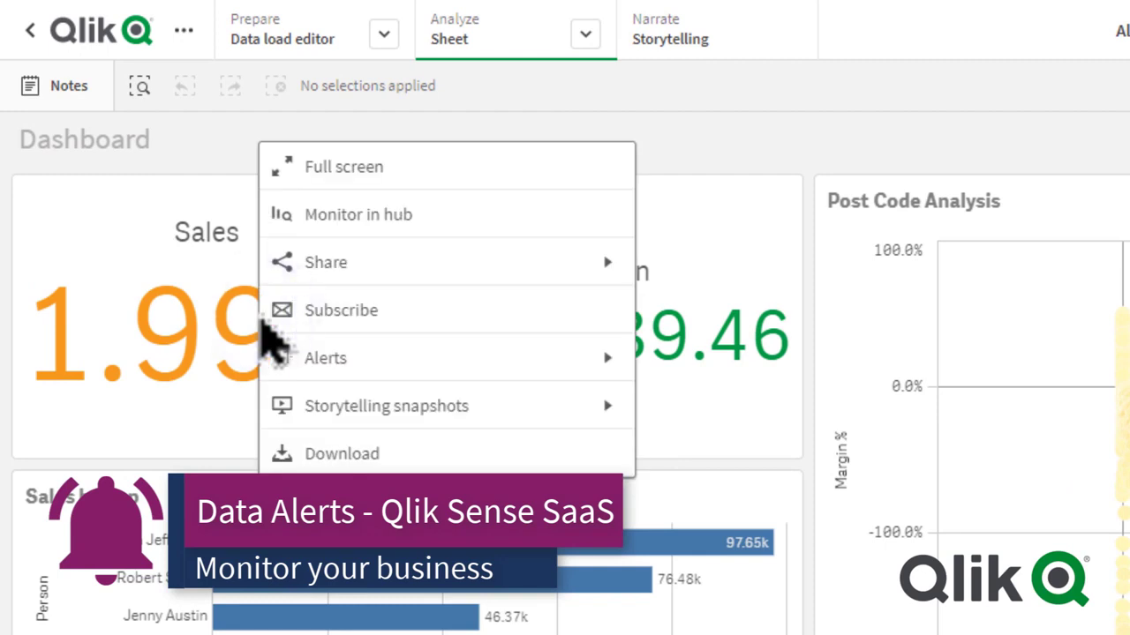
# - Show the alert options on the Sales KPI, listing Create new alert and Sales Alert over 2M
pyautogui.click(324, 356)
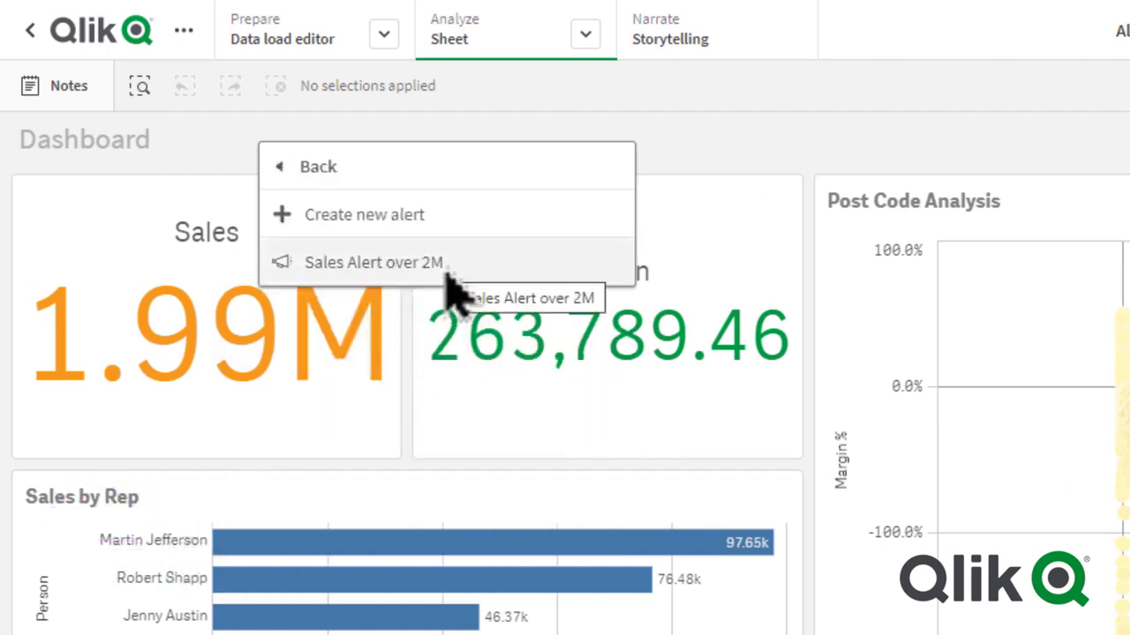
pyautogui.moveTo(459, 256)
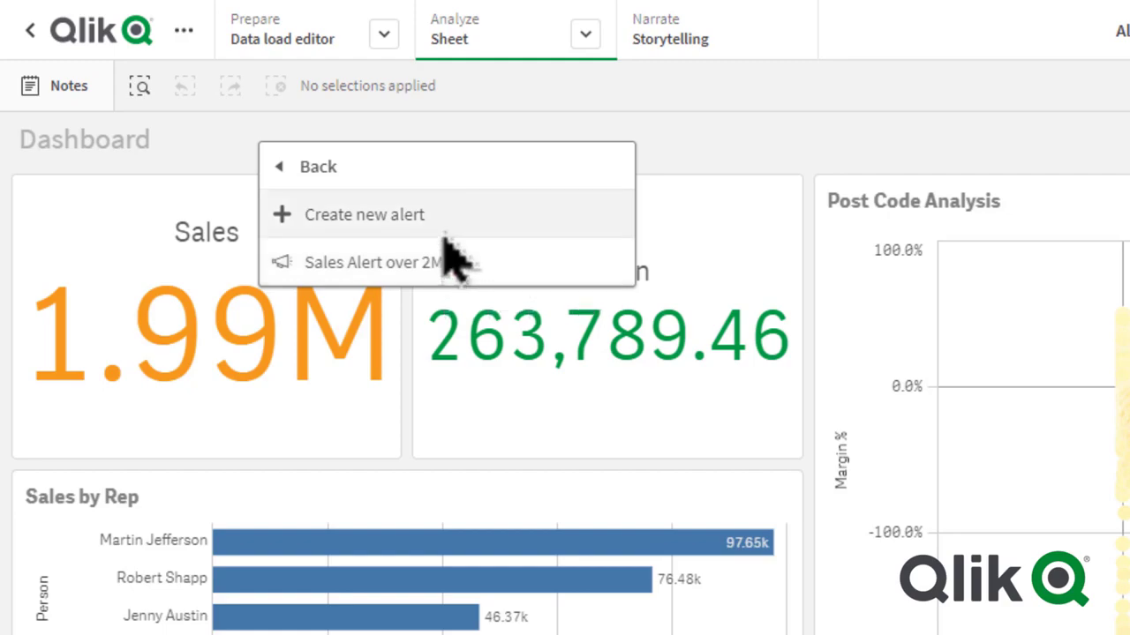
pyautogui.click(364, 216)
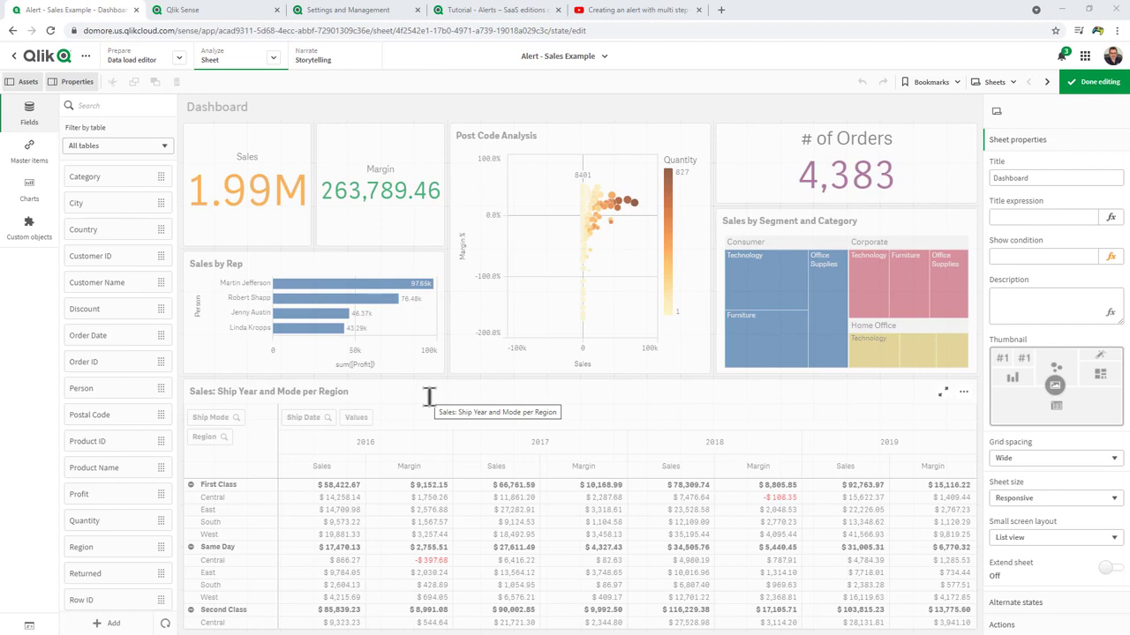
pyautogui.moveTo(516, 134)
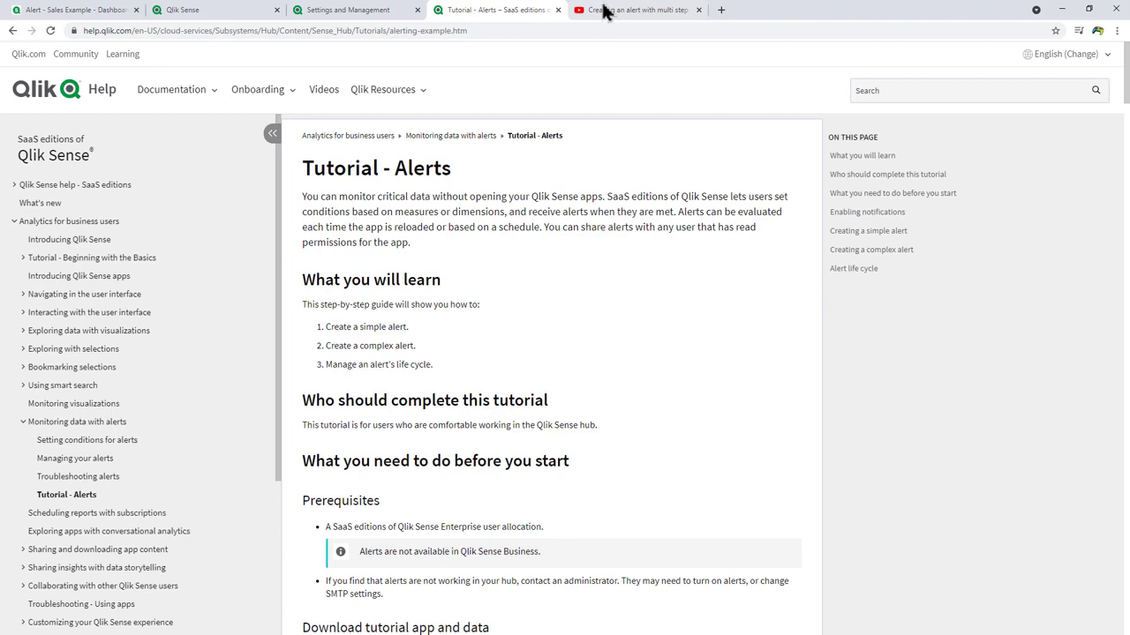
# - View the Qlik Help YouTube video on multi-step alert conditions, then return to the dashboard
pyautogui.click(636, 11)
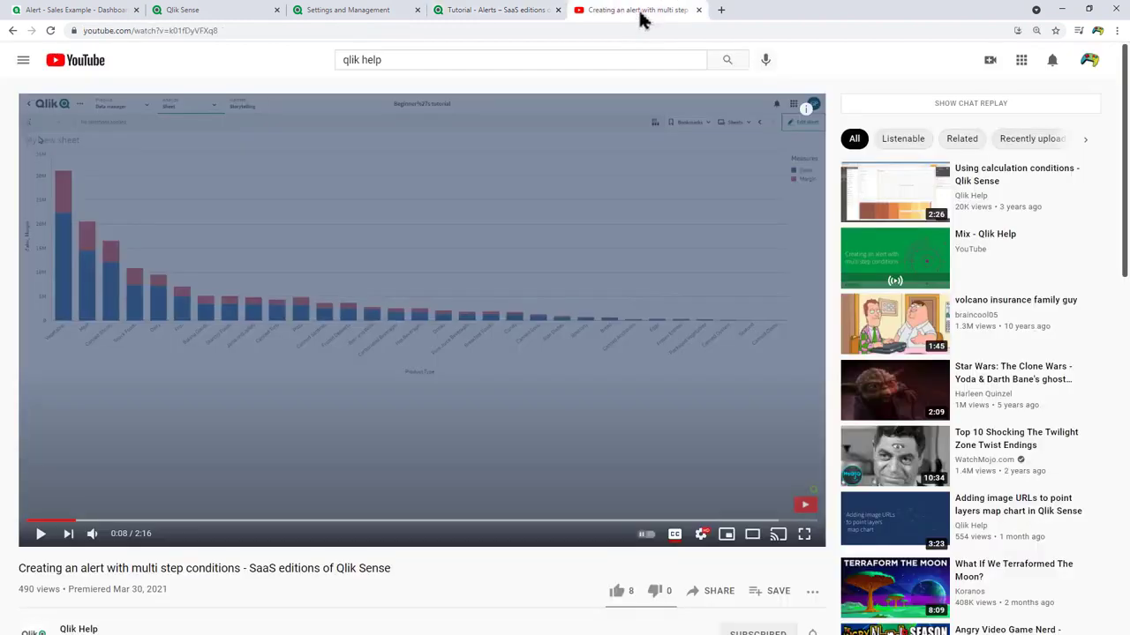
pyautogui.moveTo(650, 120)
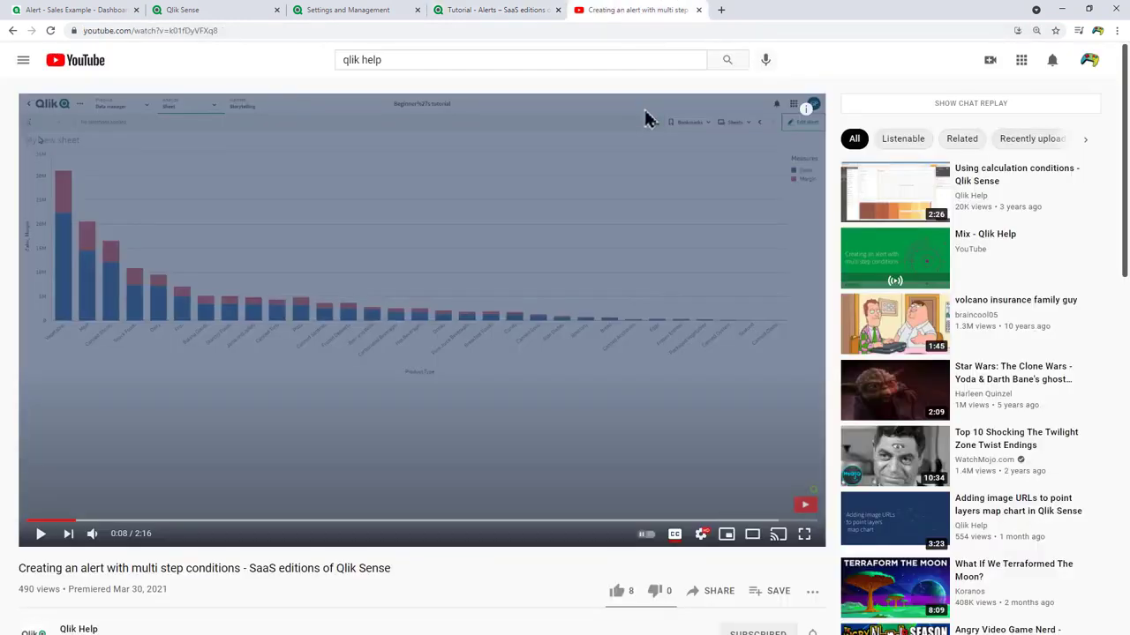
pyautogui.click(79, 14)
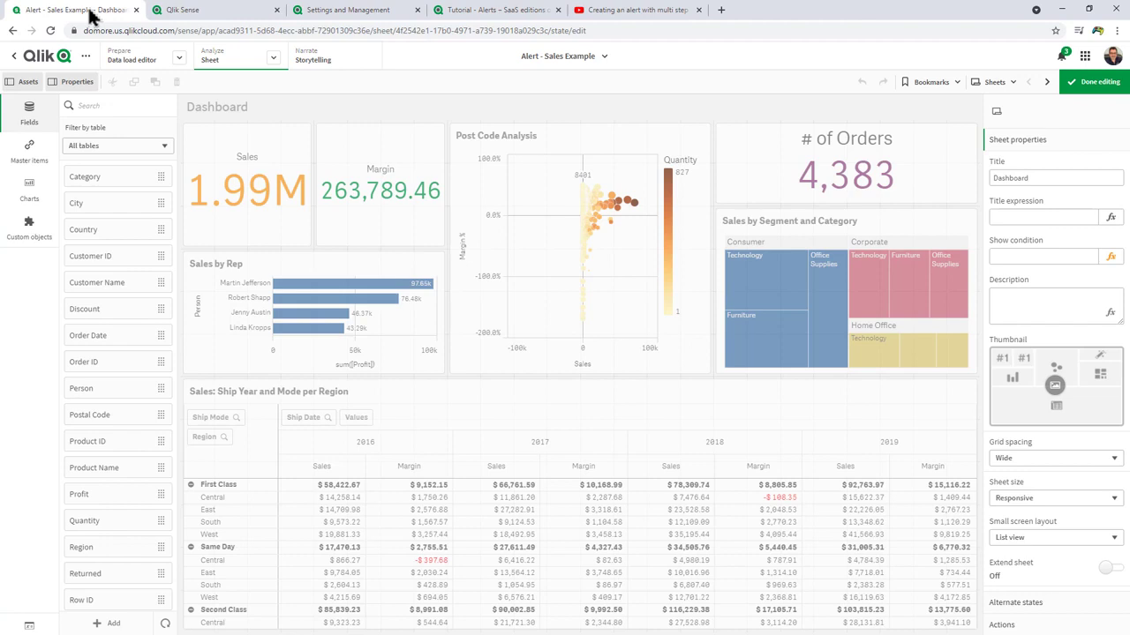
pyautogui.moveTo(399, 104)
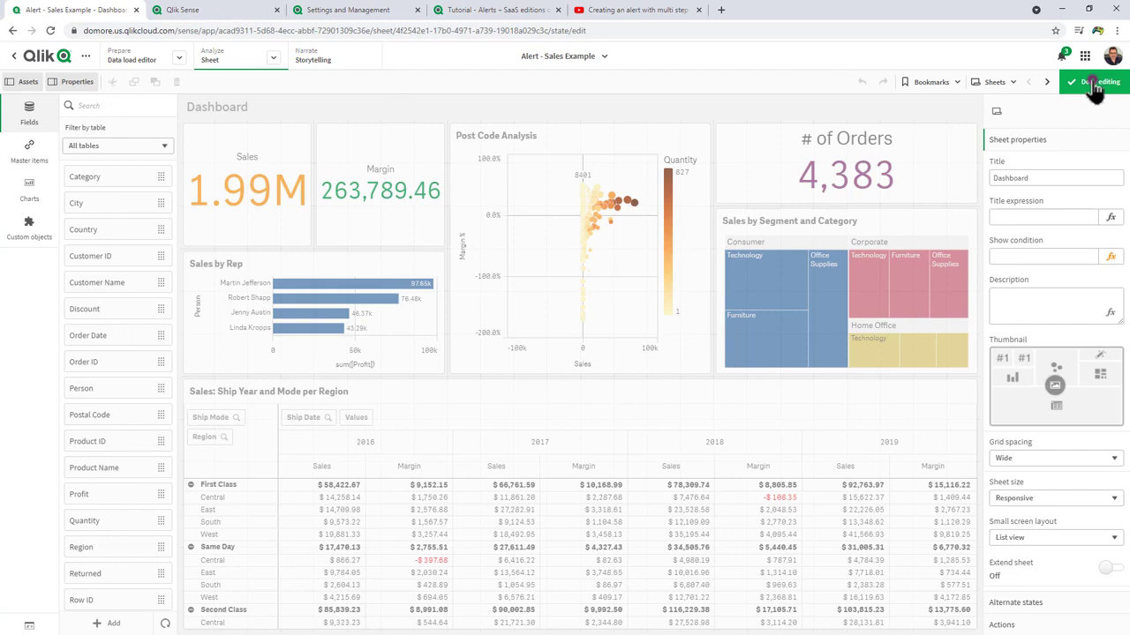
# - Leave edit mode so the Dashboard sheet is back in analysis view
pyautogui.click(1113, 83)
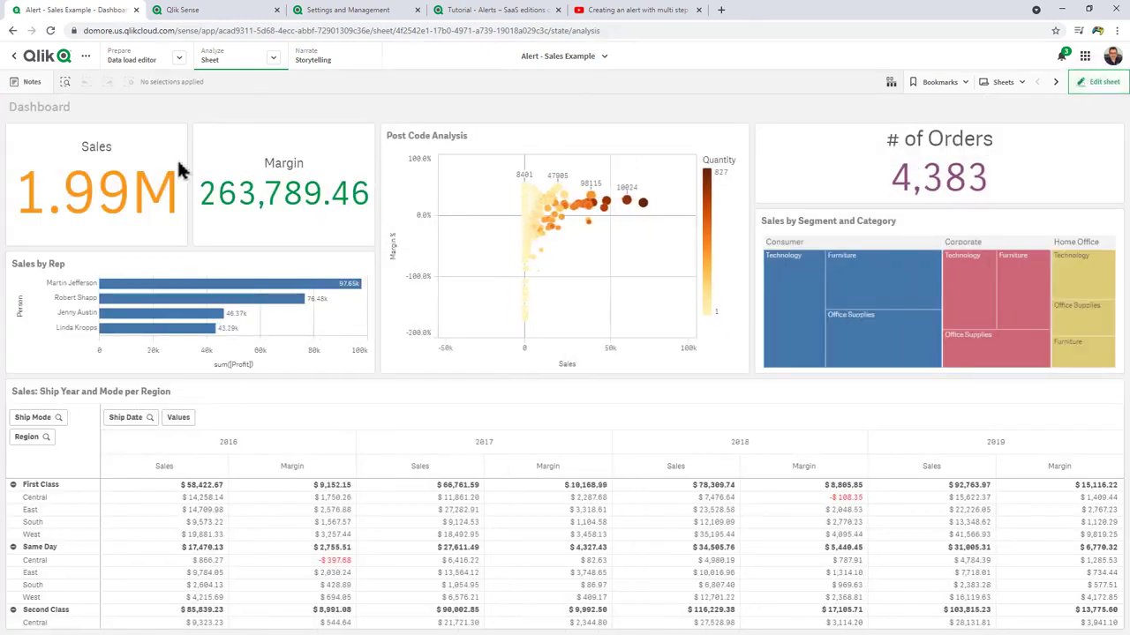
pyautogui.moveTo(339, 247)
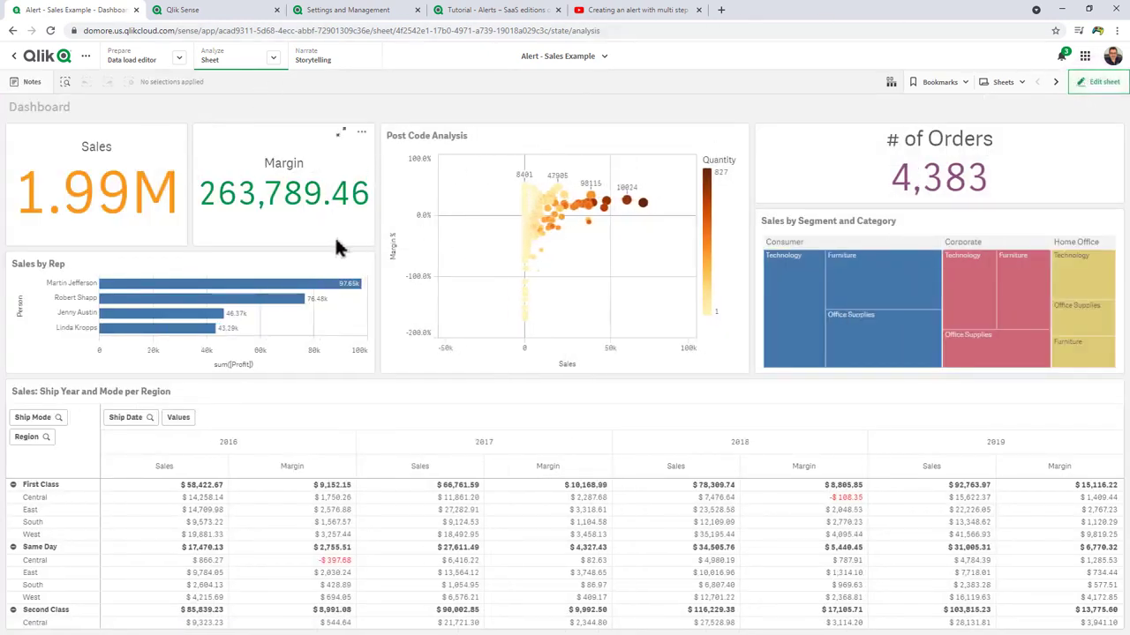
pyautogui.moveTo(392, 245)
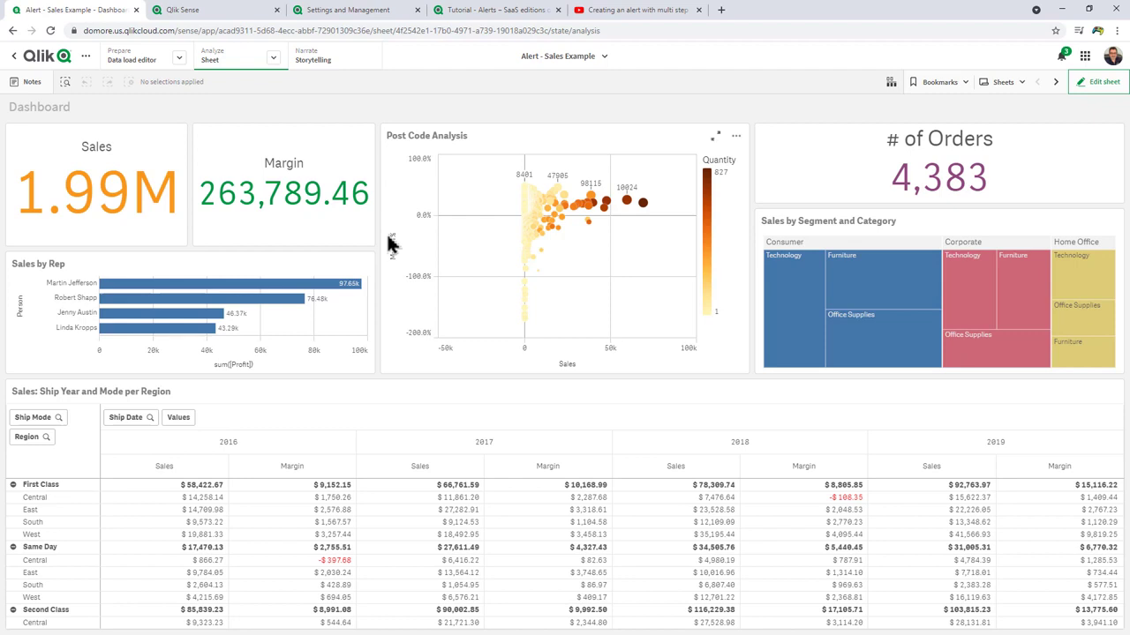
# - Start a new alert from the Post Code Analysis chart's Alerts menu
pyautogui.click(736, 135)
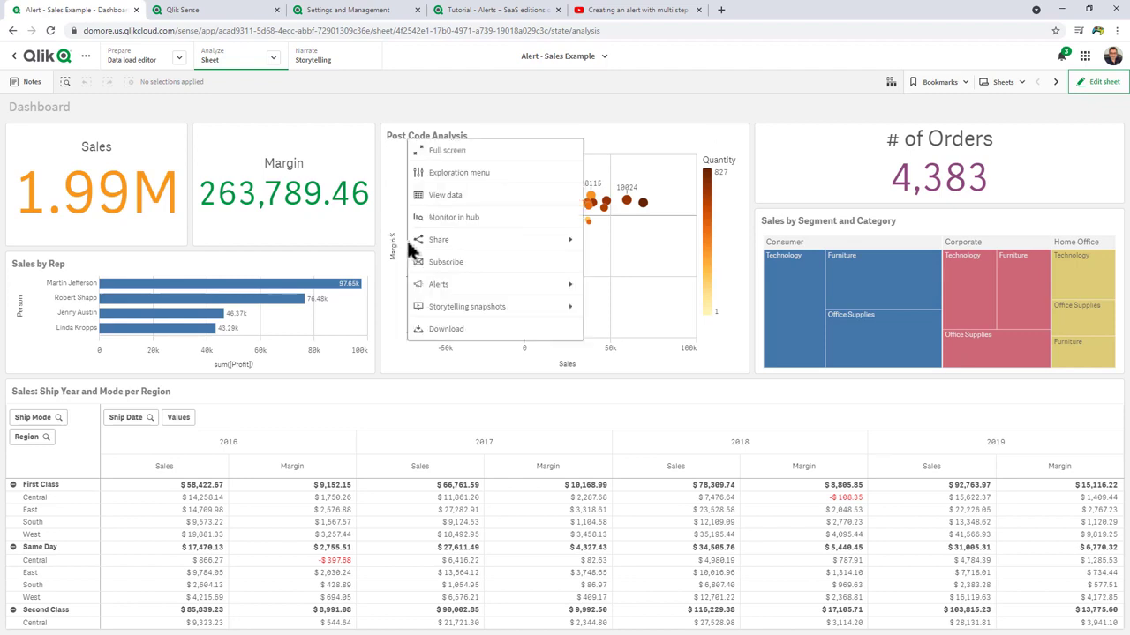
pyautogui.click(339, 335)
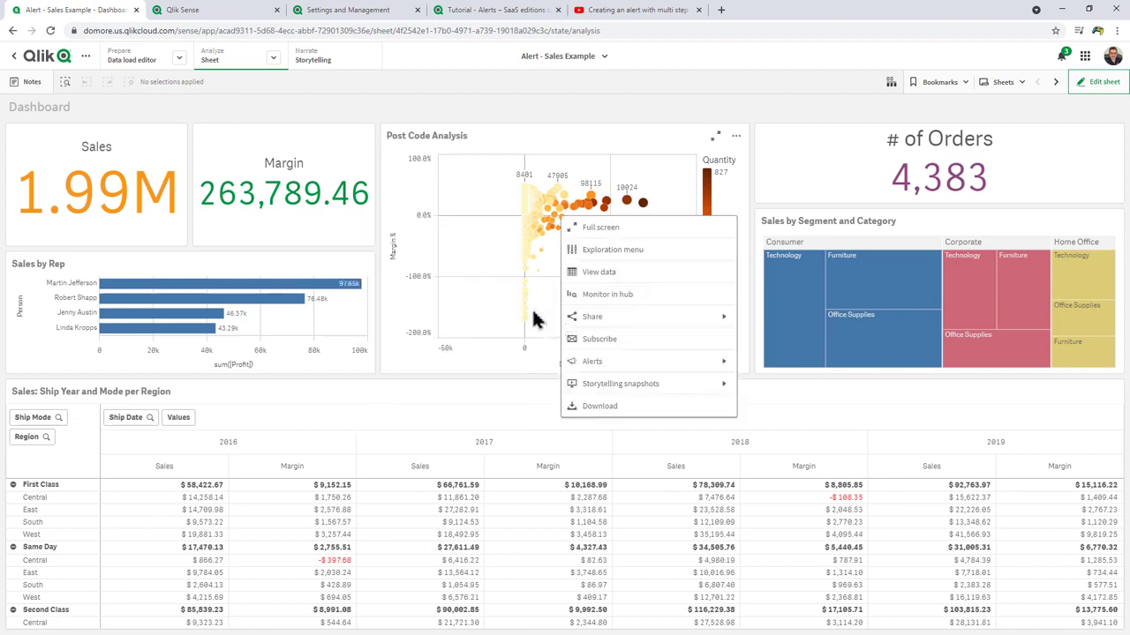
pyautogui.moveTo(618, 360)
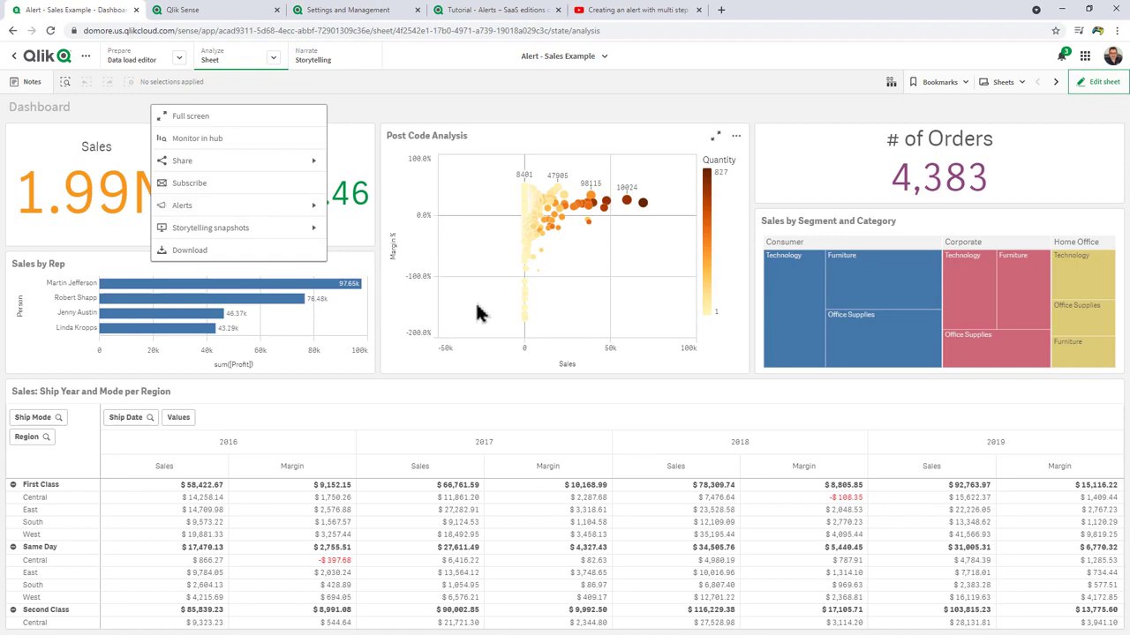
pyautogui.moveTo(519, 325)
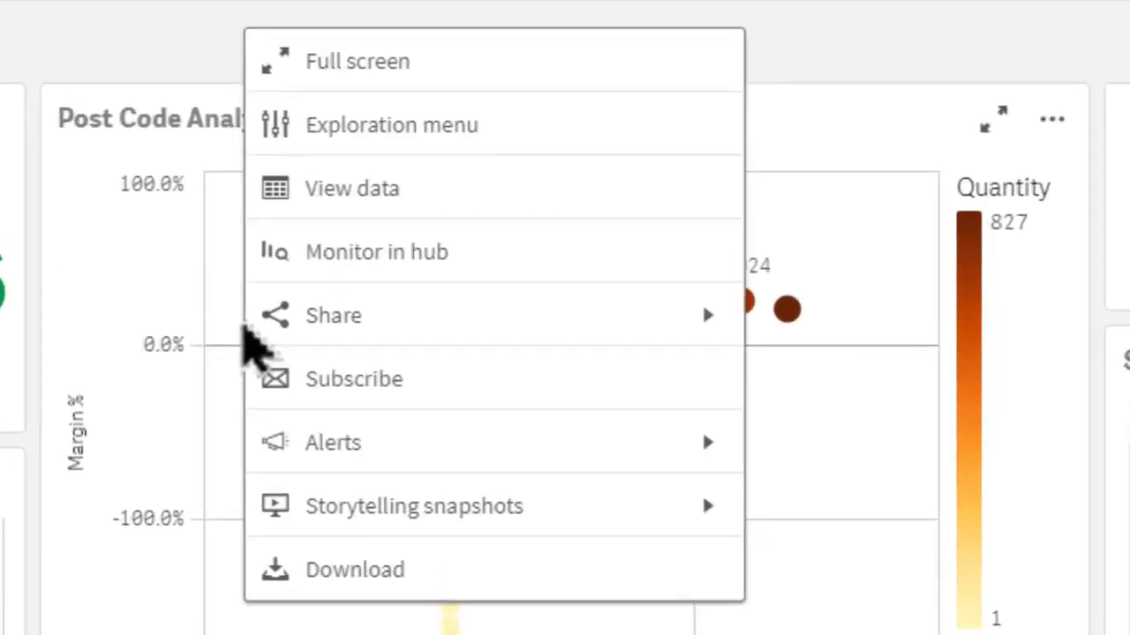
pyautogui.click(332, 441)
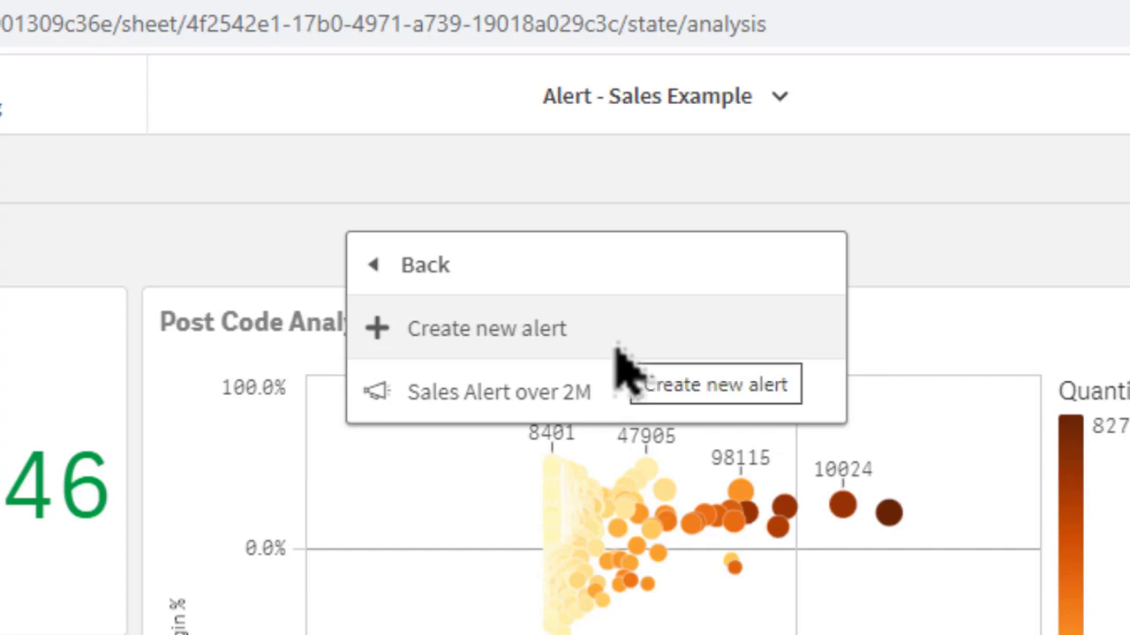
pyautogui.click(487, 330)
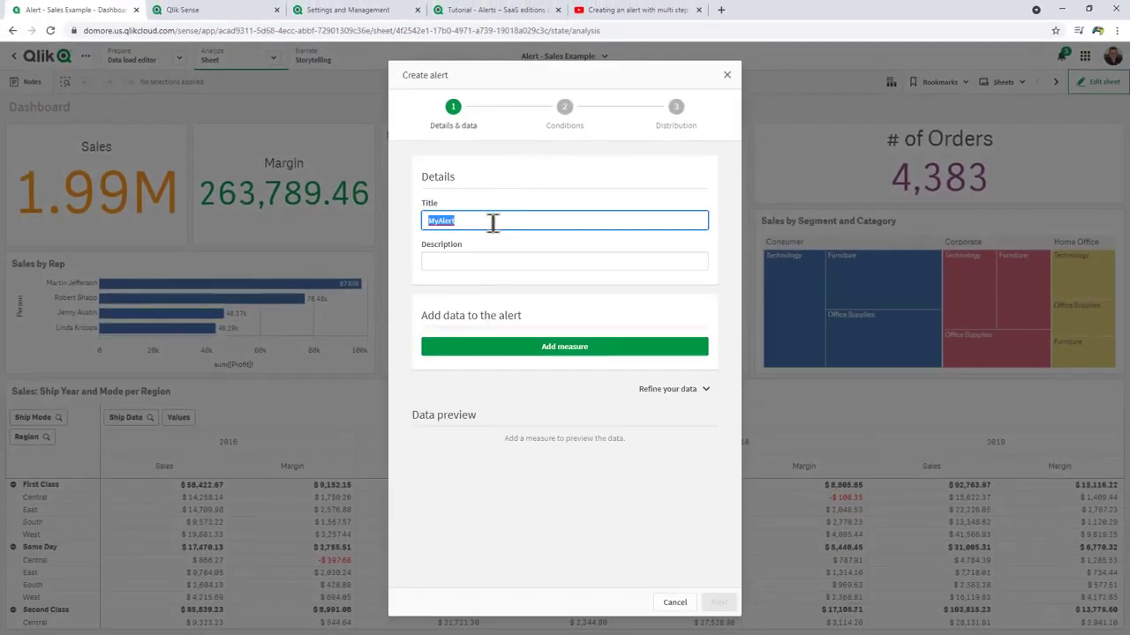
# - Title the alert 'Sales Alert - How To'
pyautogui.write('Sales Alert')
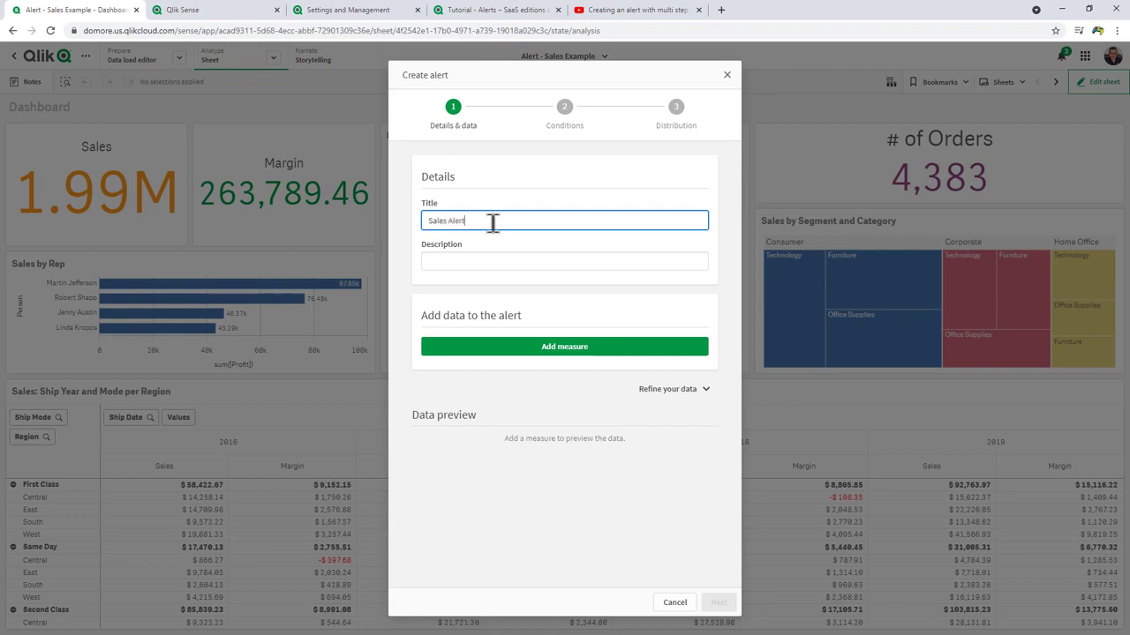
pyautogui.write('-')
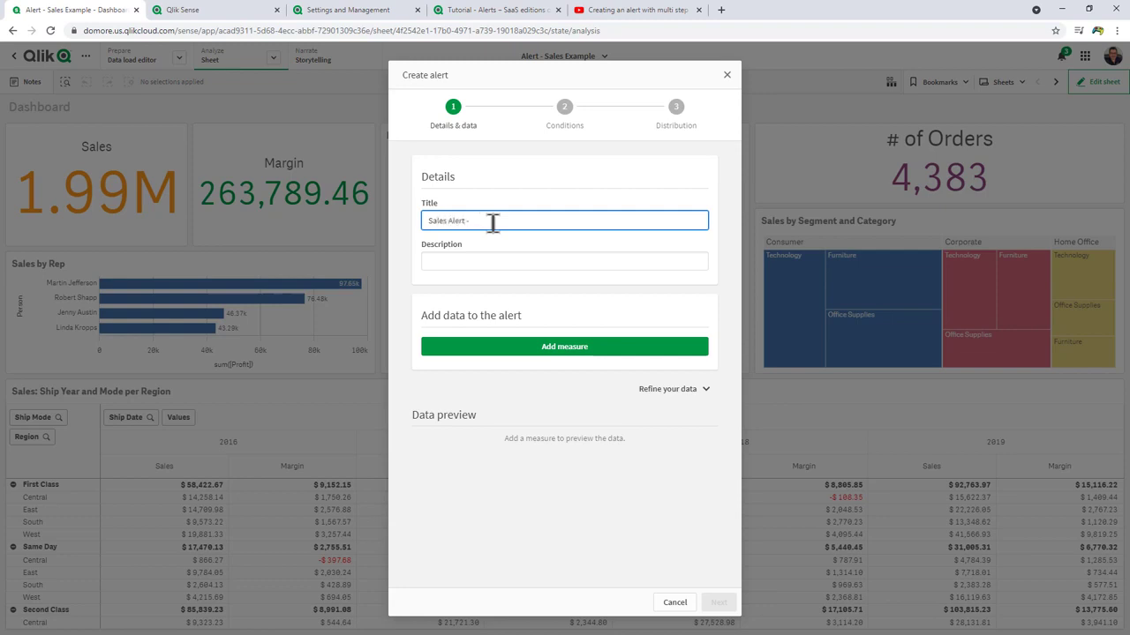
pyautogui.click(565, 261)
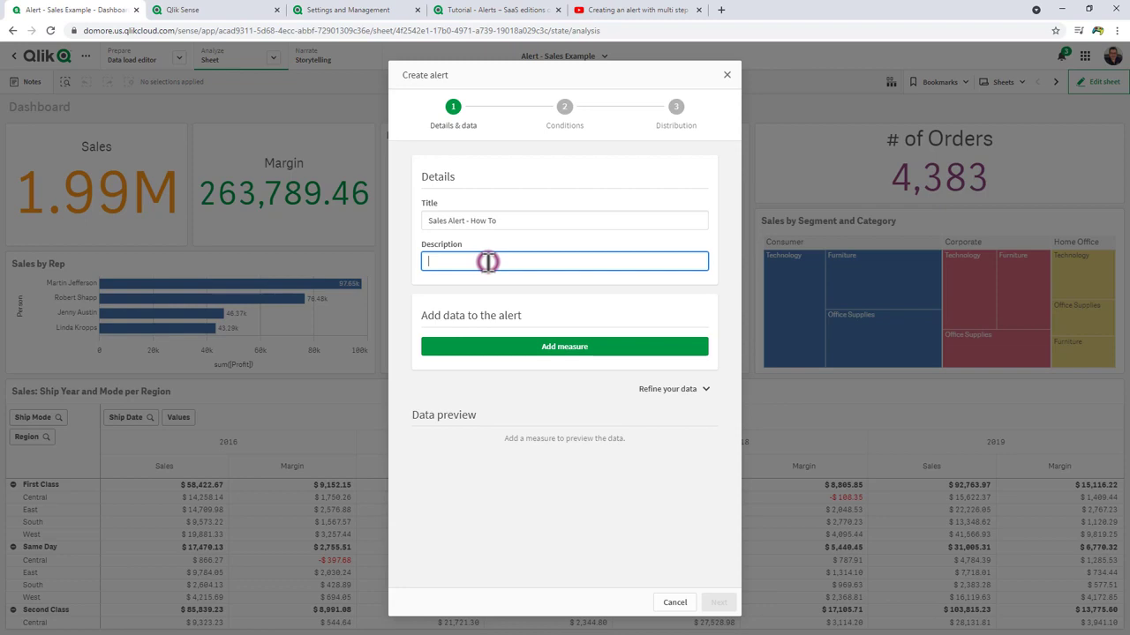
pyautogui.moveTo(556, 357)
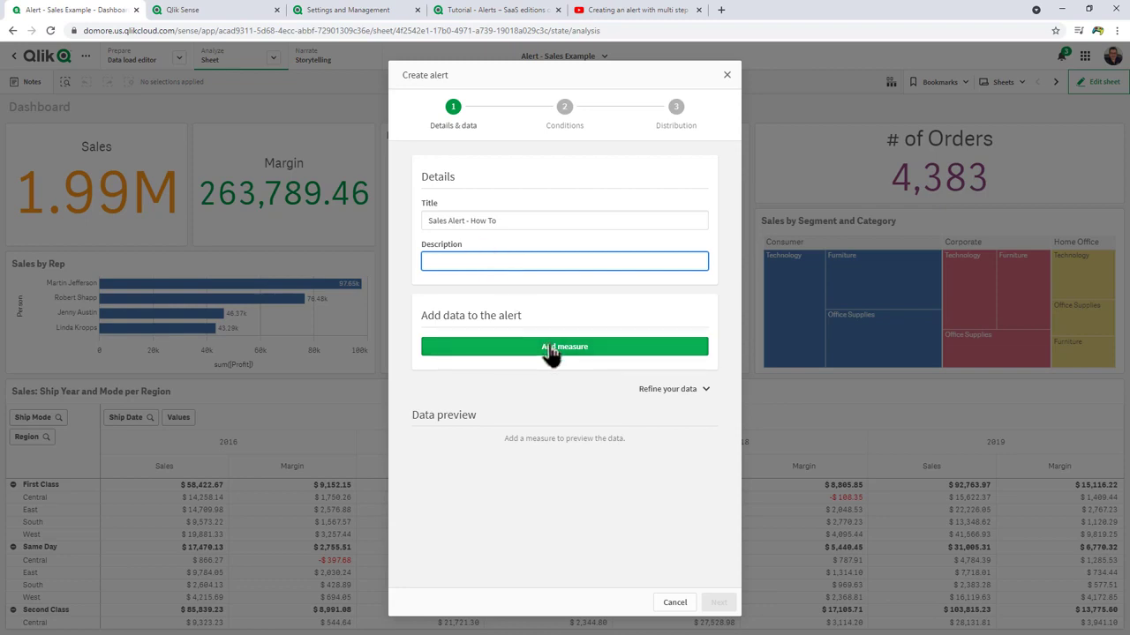
# - Add Sales as the alert's measure with no dimension split and continue to the conditions
pyautogui.click(565, 346)
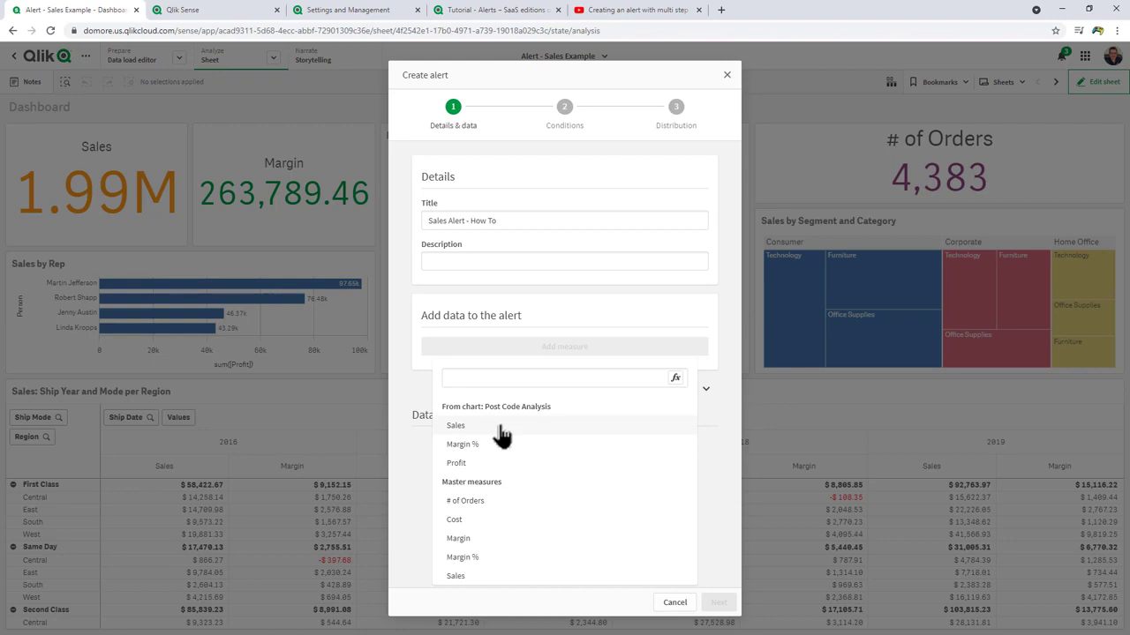
pyautogui.moveTo(508, 463)
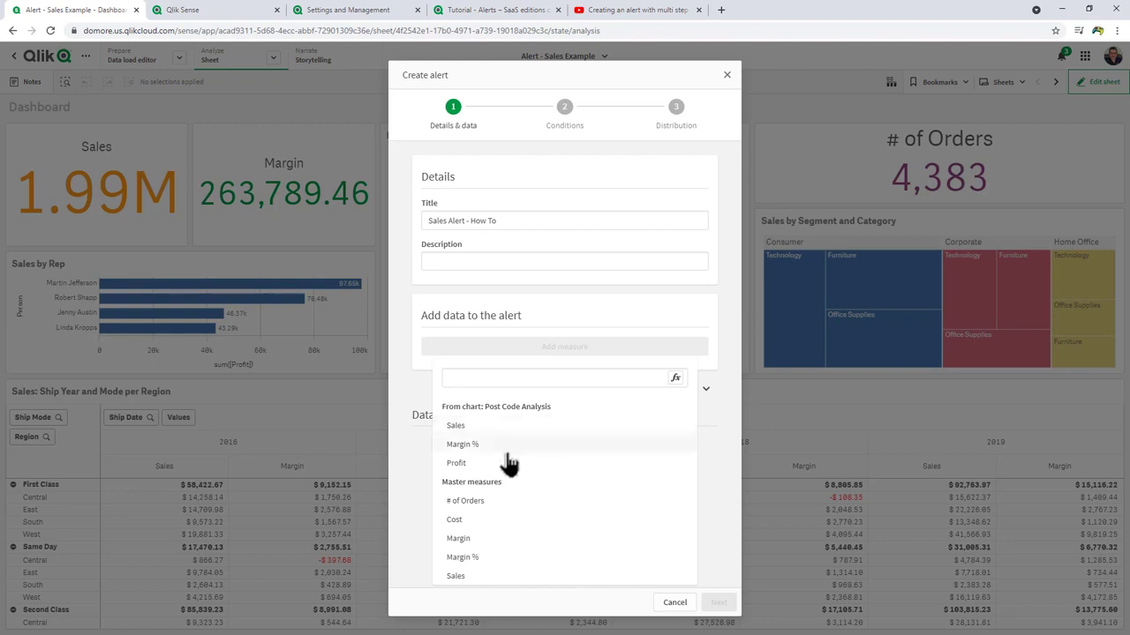
pyautogui.moveTo(516, 542)
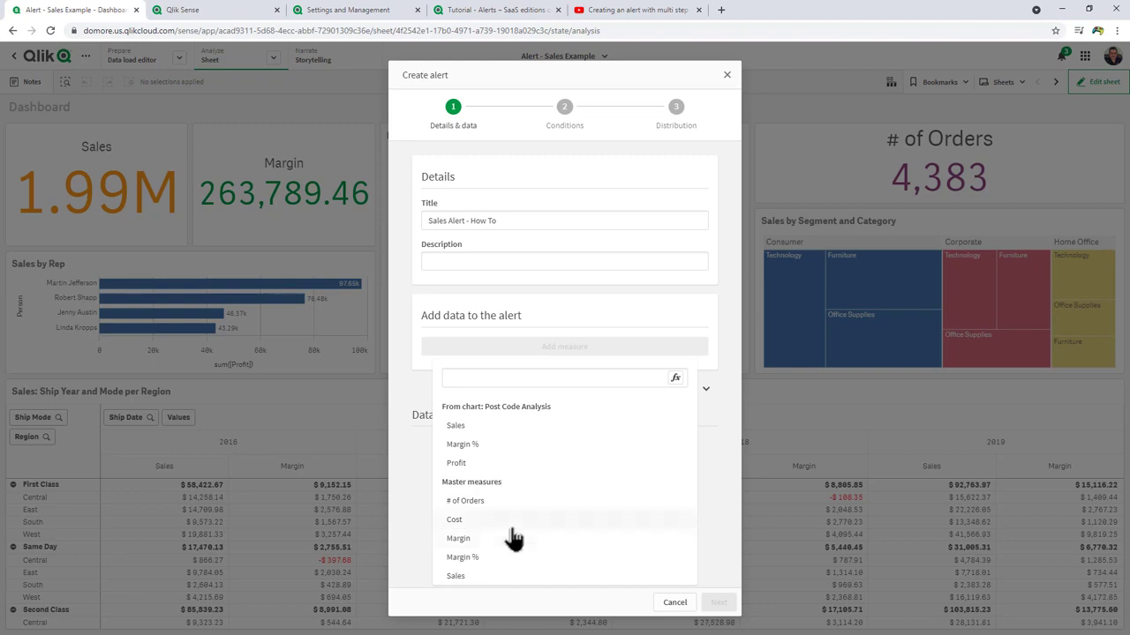
pyautogui.click(452, 575)
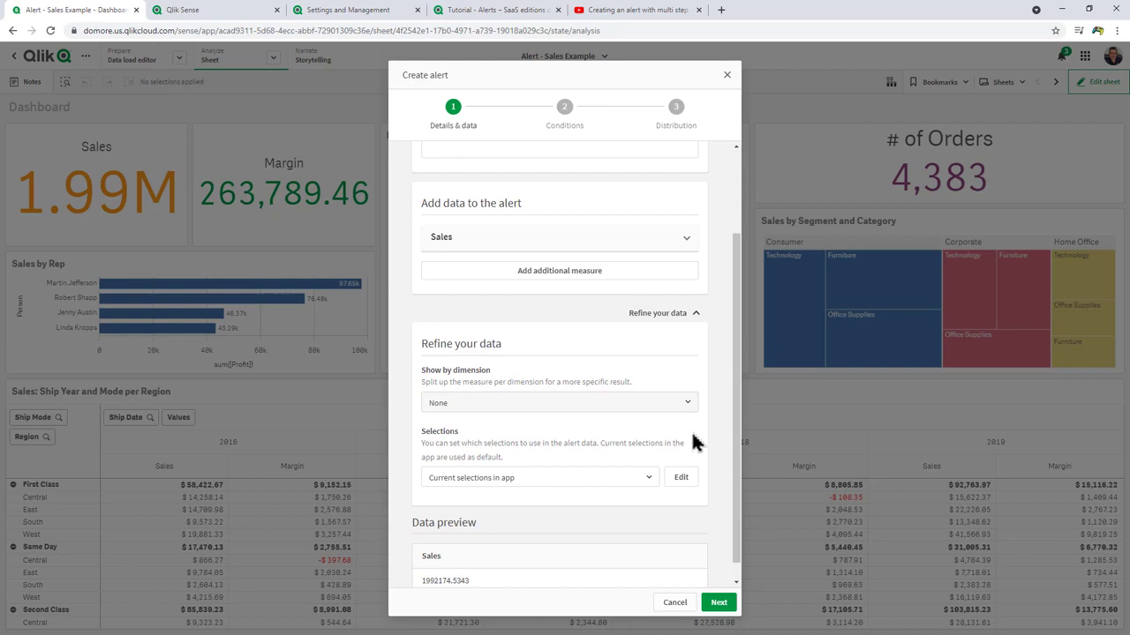
pyautogui.scroll(-3)
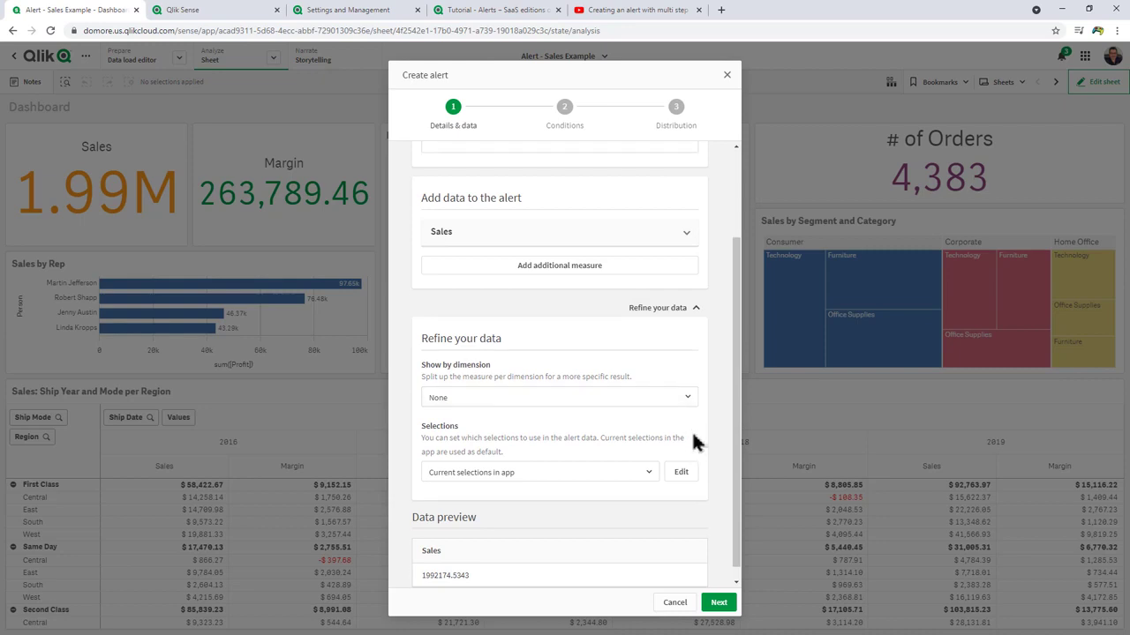
pyautogui.click(558, 395)
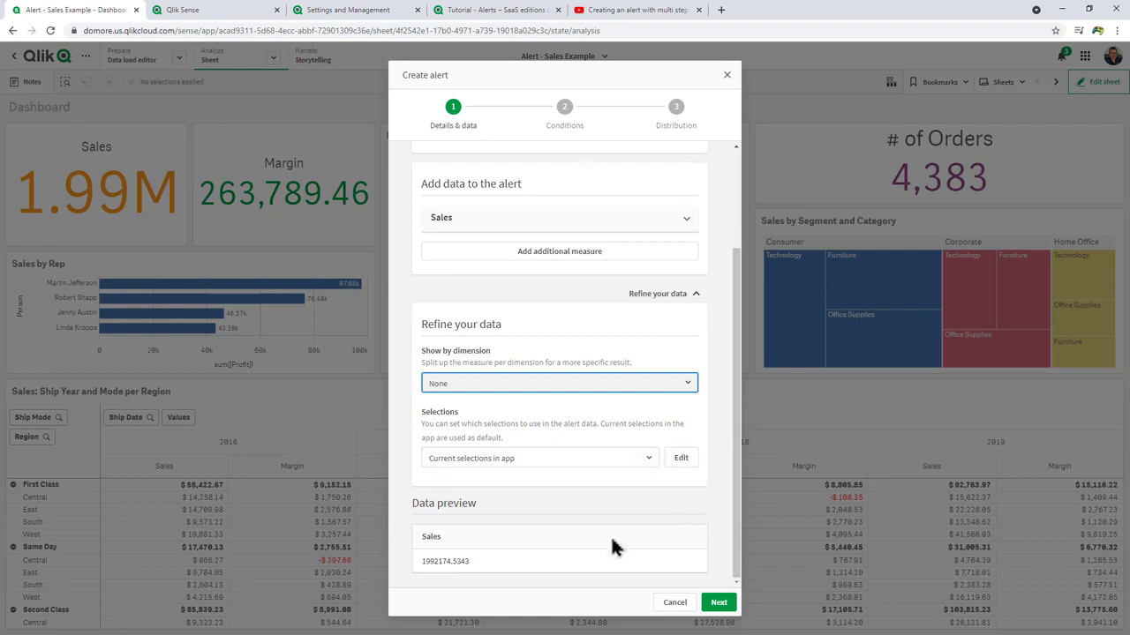
pyautogui.moveTo(466, 576)
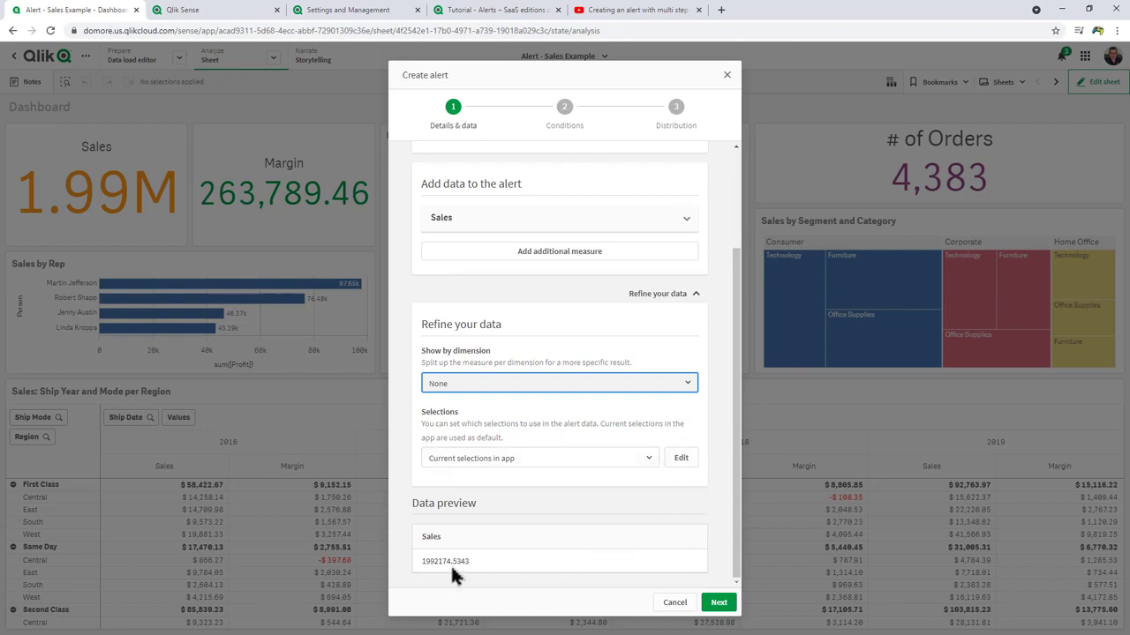
pyautogui.click(716, 601)
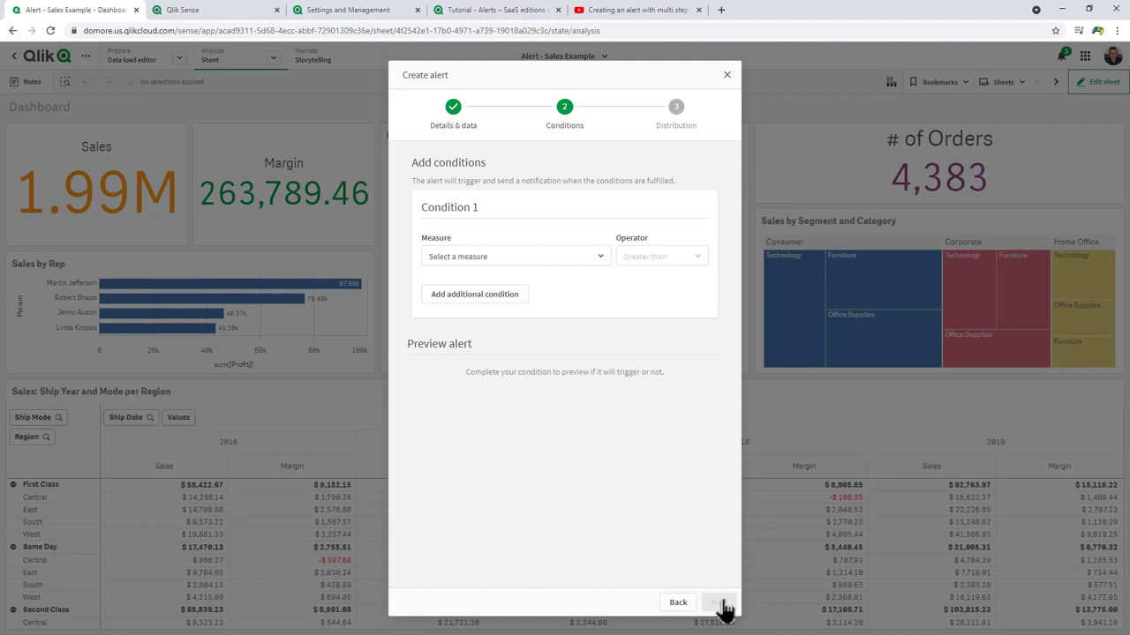
# - Set the condition to Sales greater than the value 2000000
pyautogui.click(515, 255)
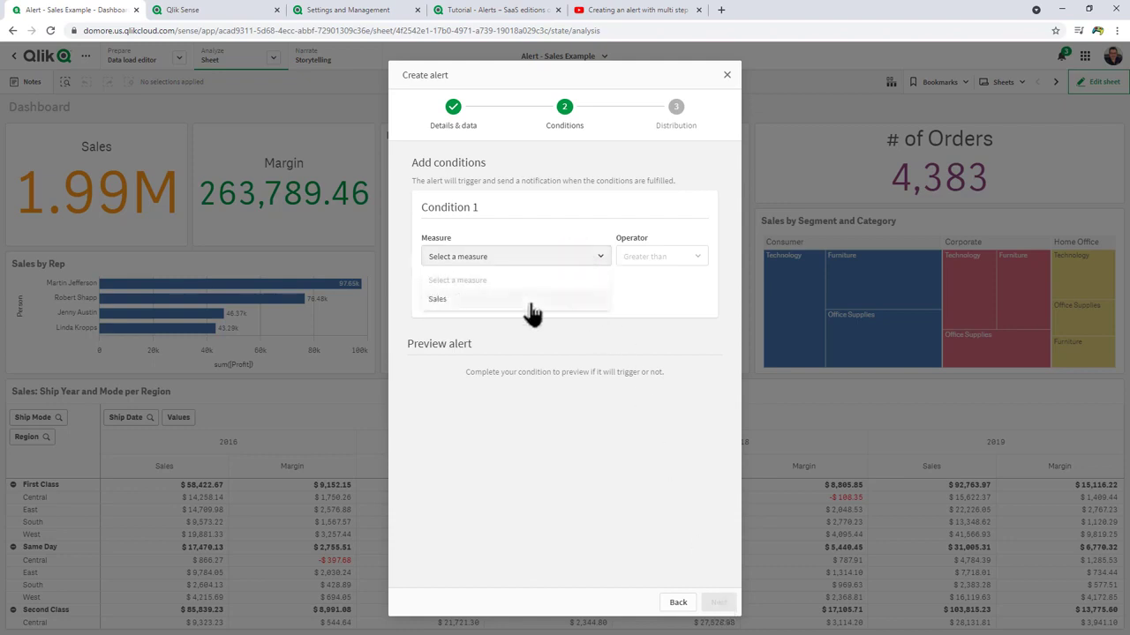
pyautogui.click(437, 298)
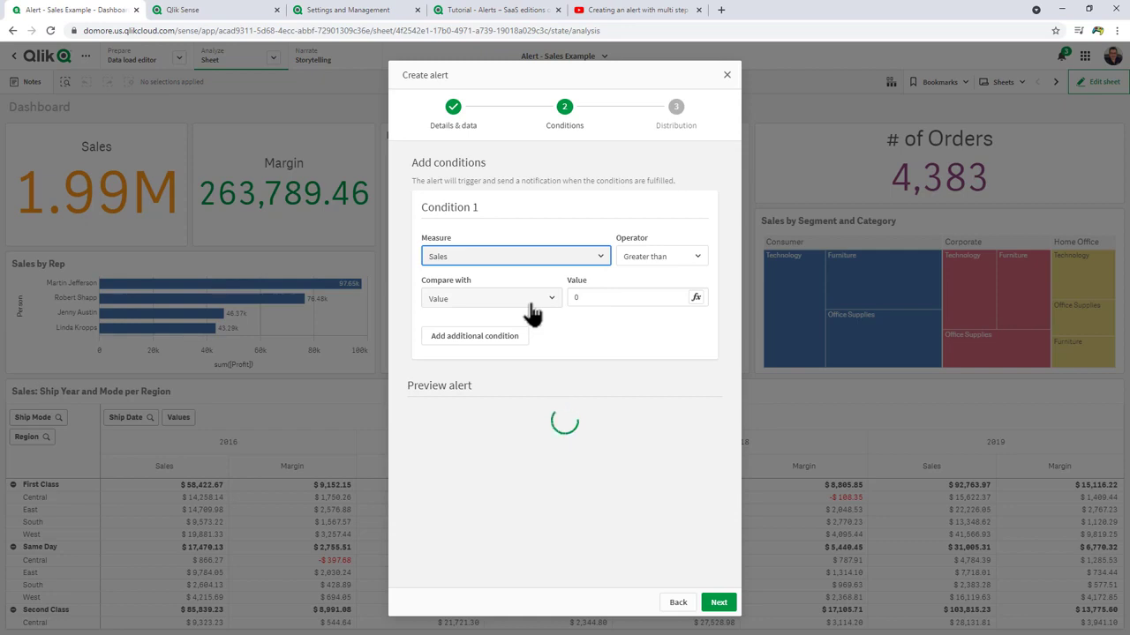
pyautogui.click(660, 256)
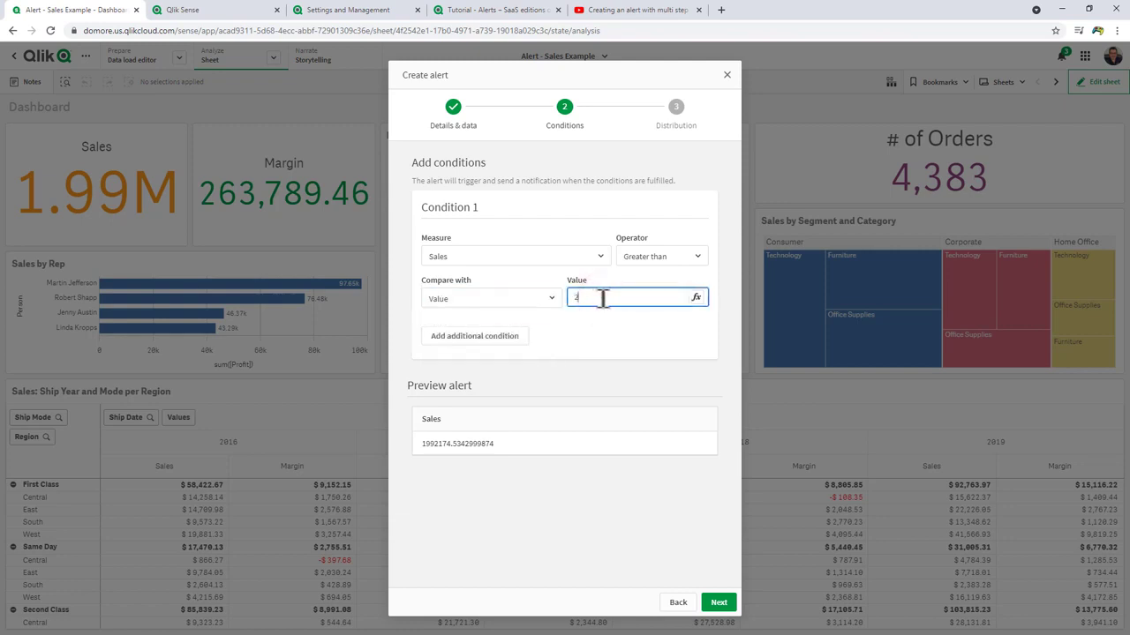
pyautogui.write('2000000')
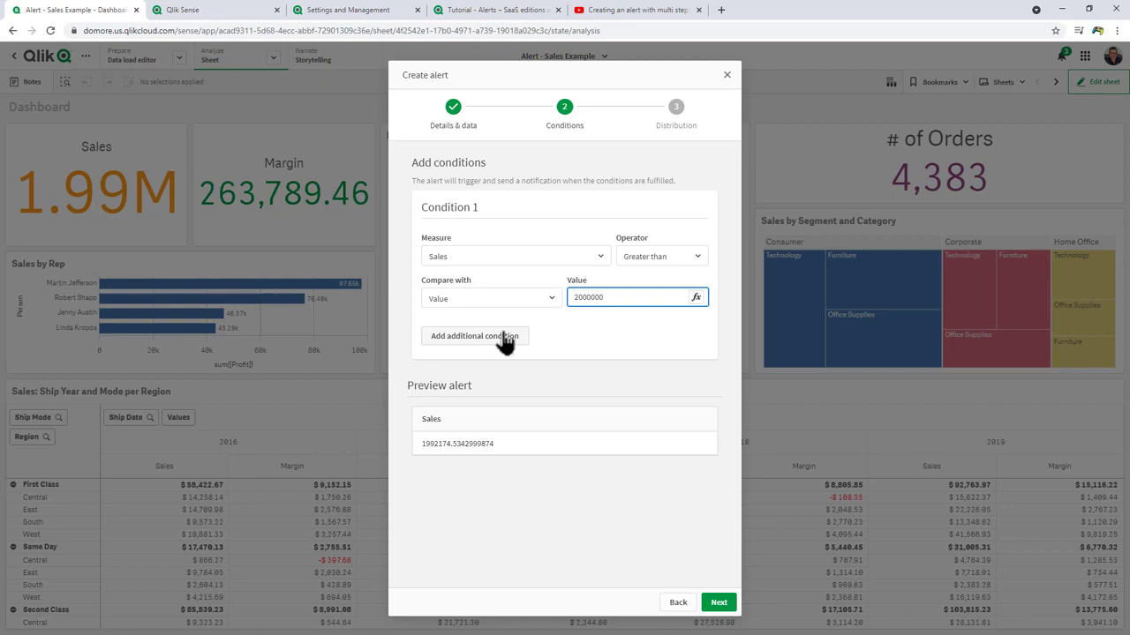
# - Add and then remove a second condition, keeping only one, and continue to distribution
pyautogui.click(473, 335)
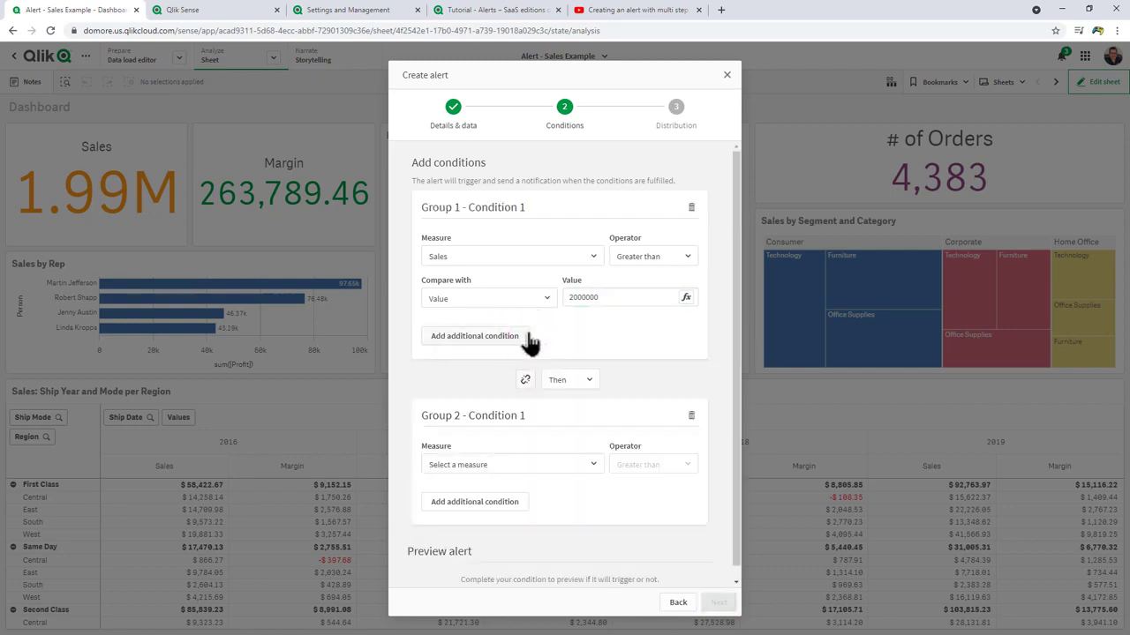
pyautogui.click(473, 335)
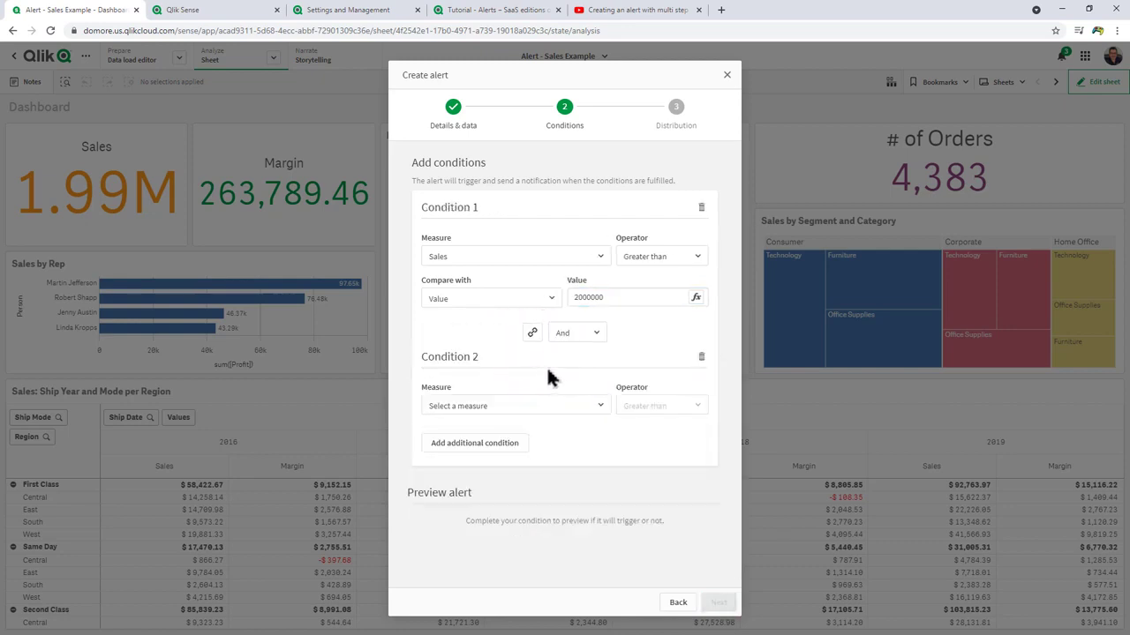
pyautogui.click(702, 357)
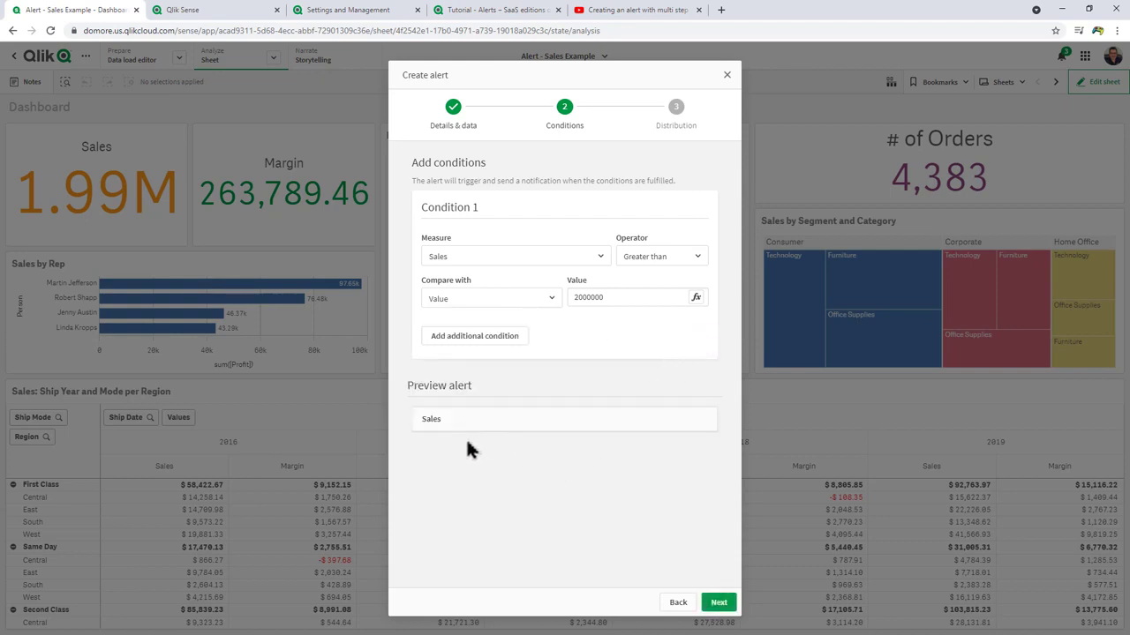
pyautogui.moveTo(536, 449)
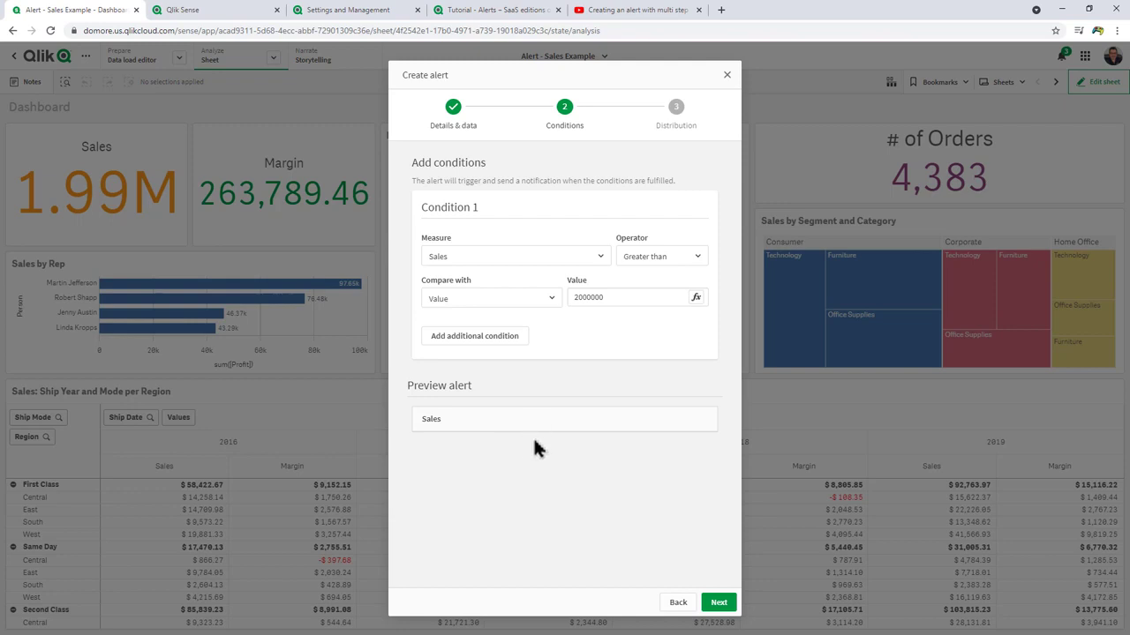
pyautogui.click(717, 602)
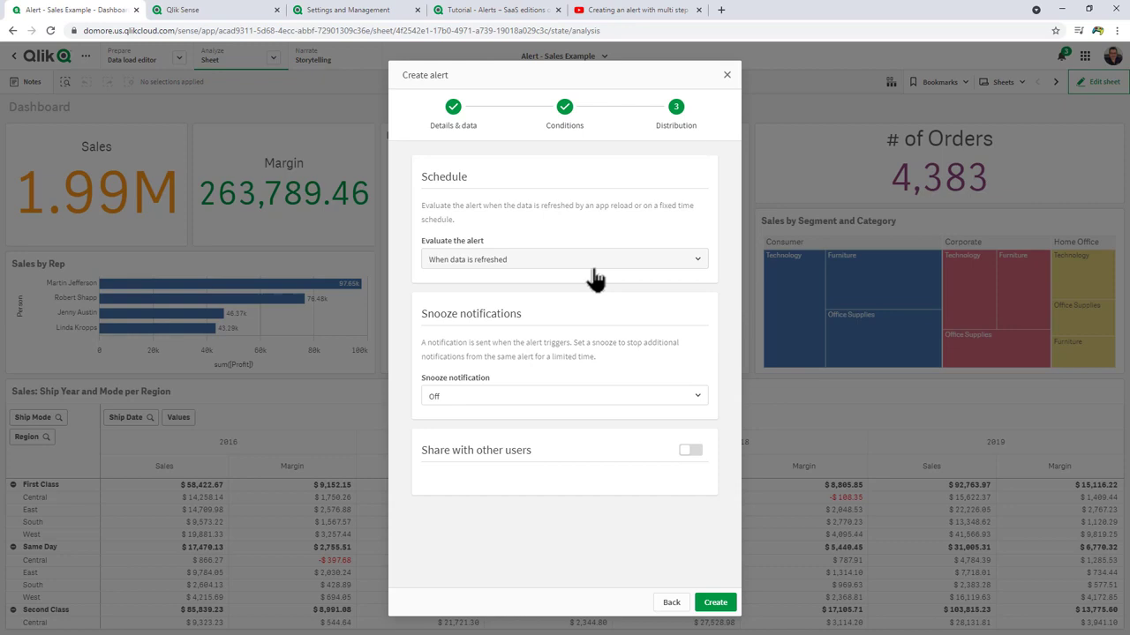
# - Evaluate when data is refreshed, keep snooze off, enable sharing with other users, and create the alert
pyautogui.click(565, 258)
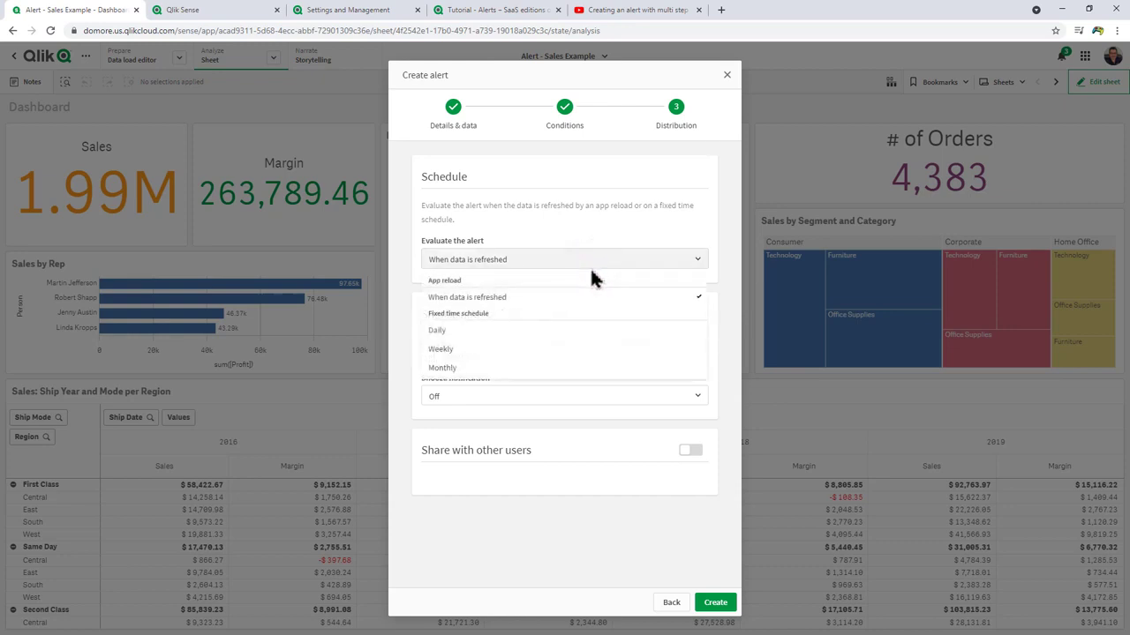
pyautogui.moveTo(569, 342)
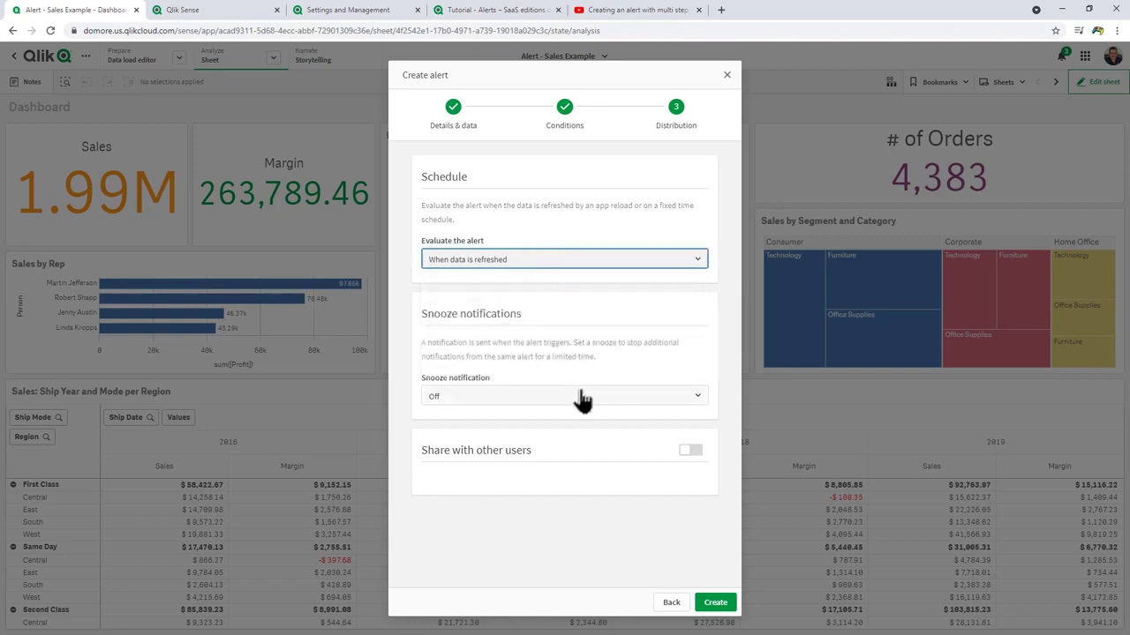
pyautogui.click(565, 395)
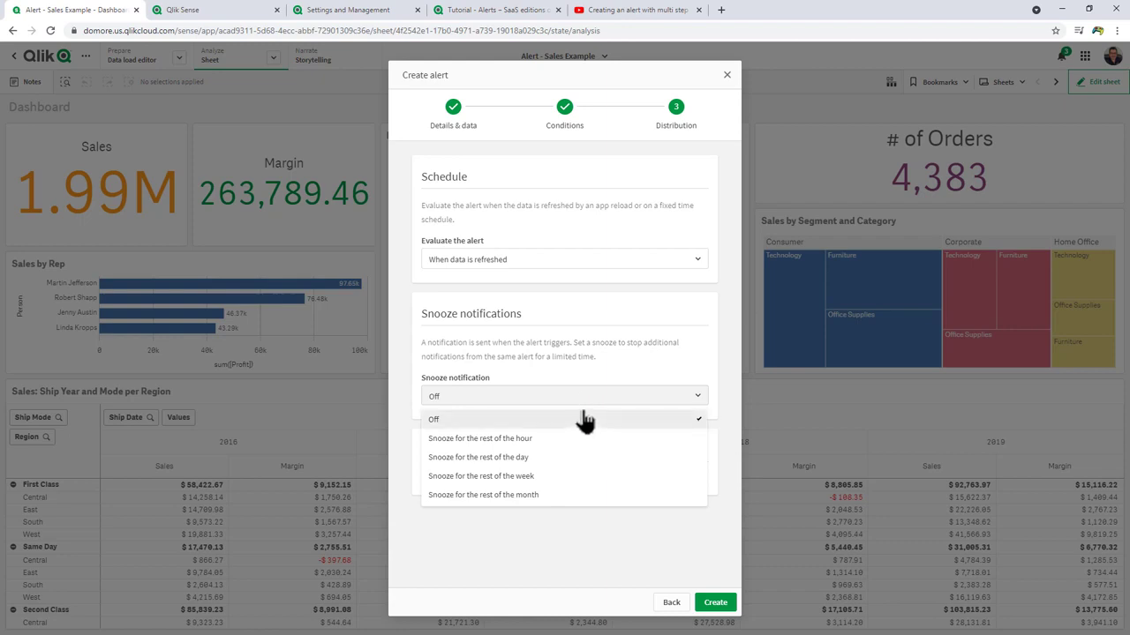
pyautogui.moveTo(586, 461)
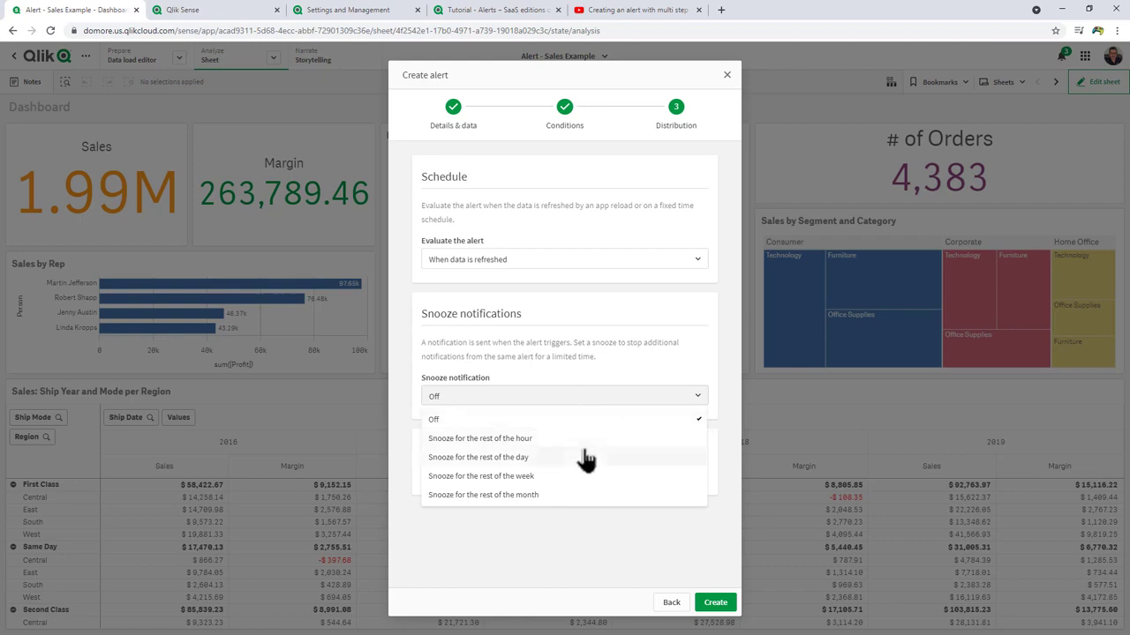
pyautogui.click(435, 420)
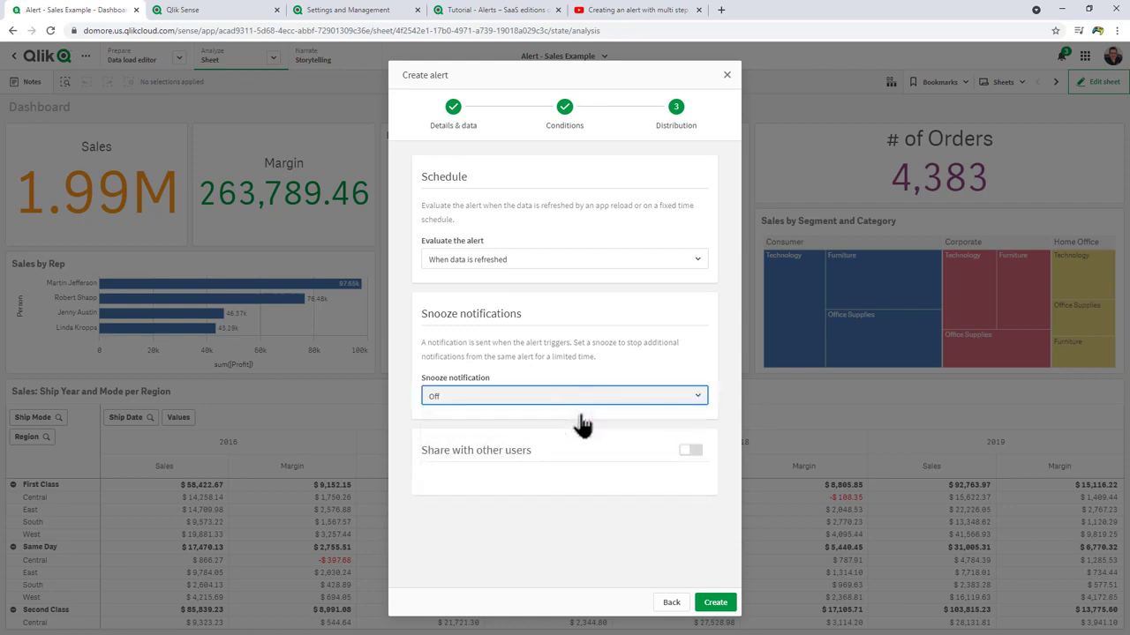
pyautogui.click(689, 450)
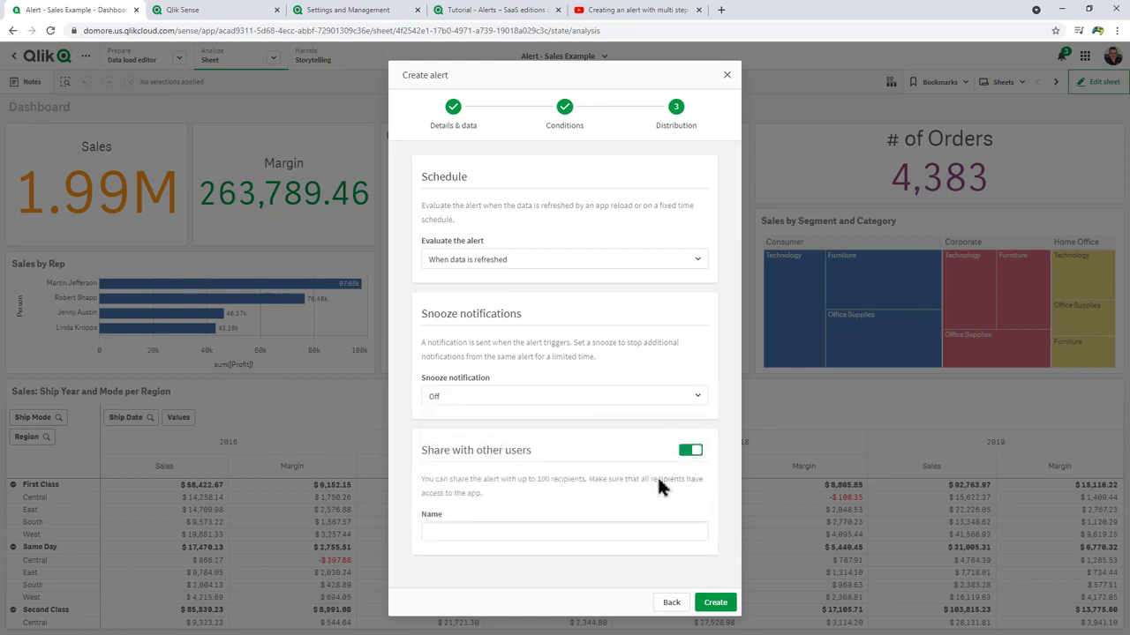
pyautogui.click(561, 532)
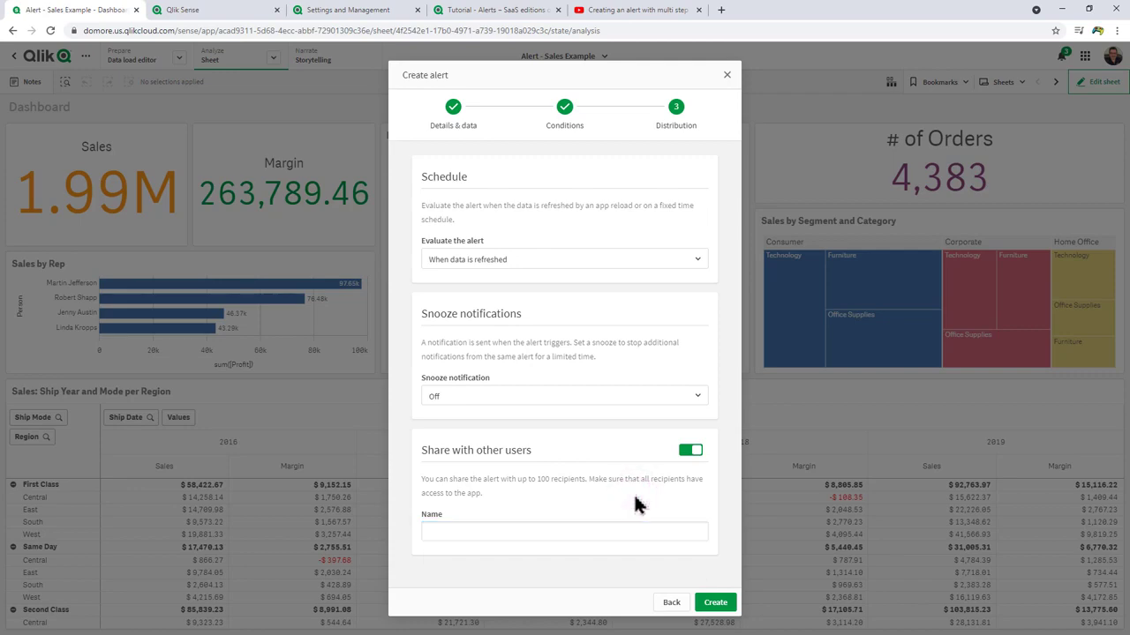
pyautogui.click(717, 603)
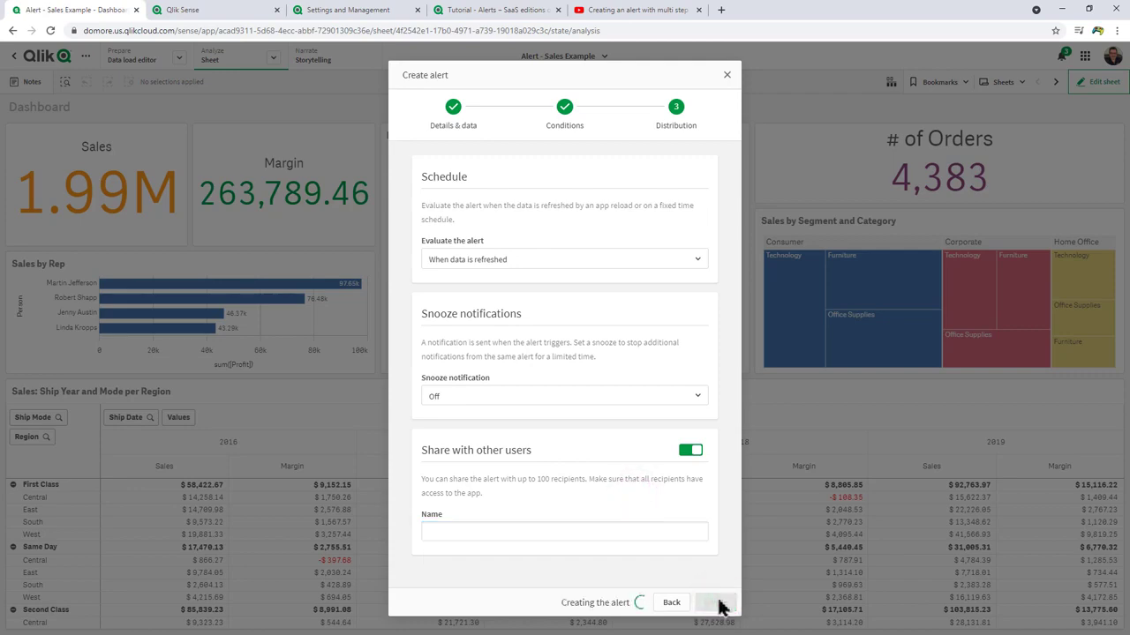
pyautogui.click(721, 604)
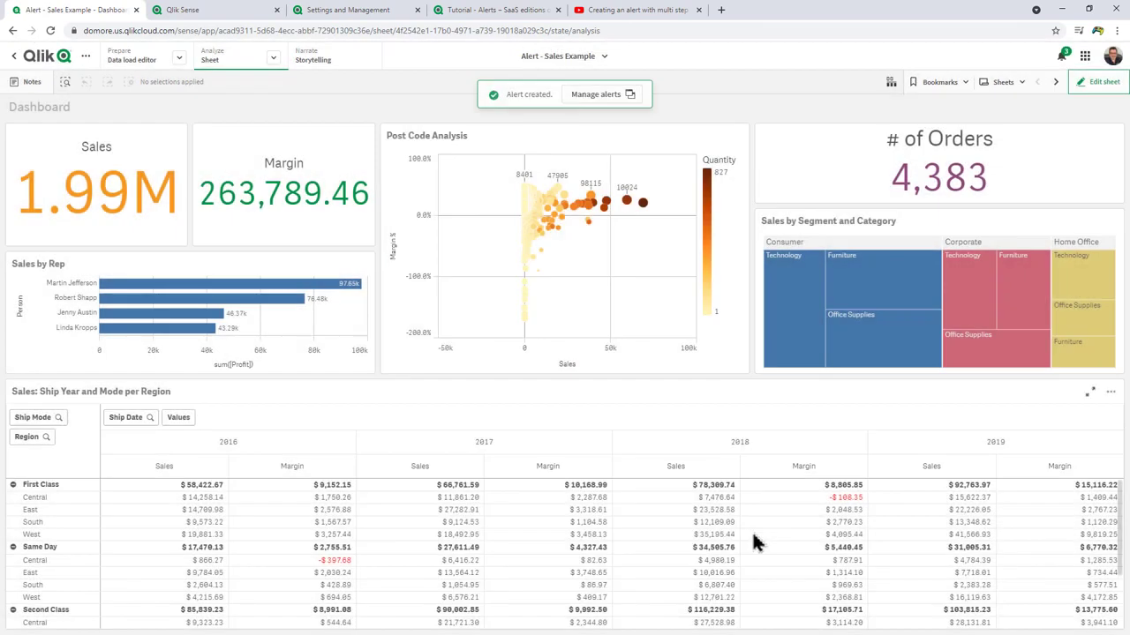
pyautogui.moveTo(701, 438)
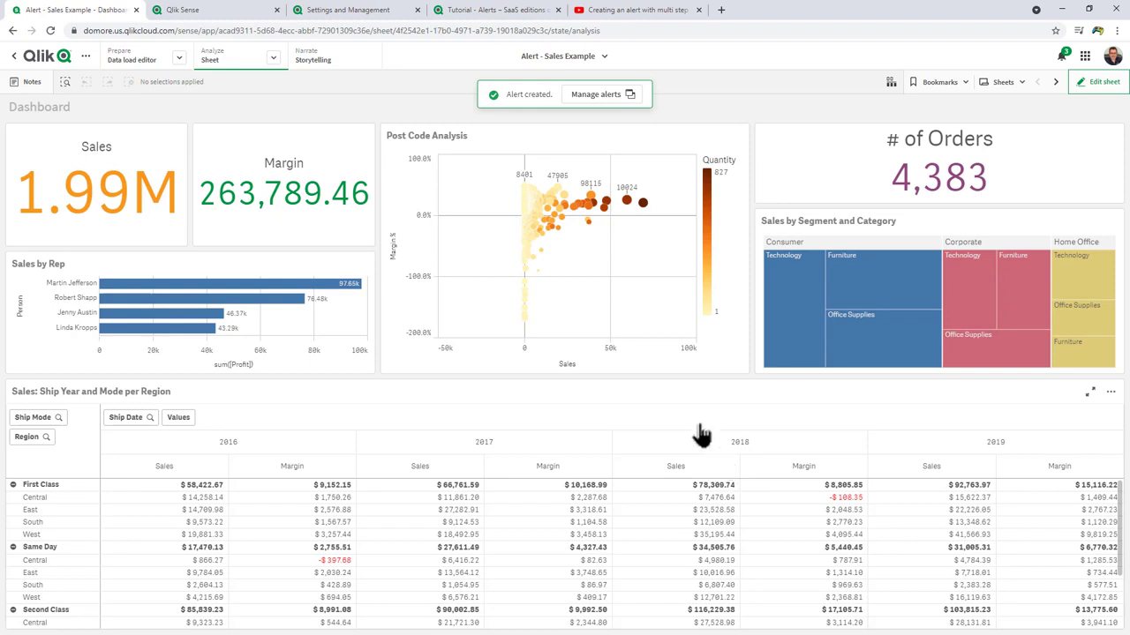
# - Switch to the Management Console Settings showing the email server configuration
pyautogui.click(185, 10)
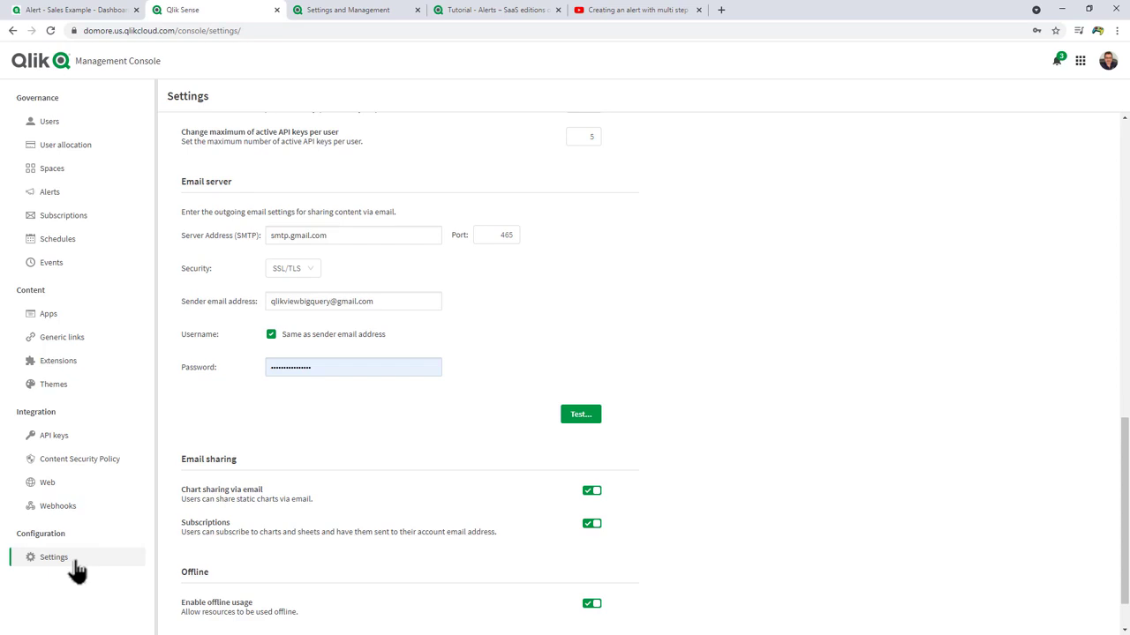
pyautogui.moveTo(489, 341)
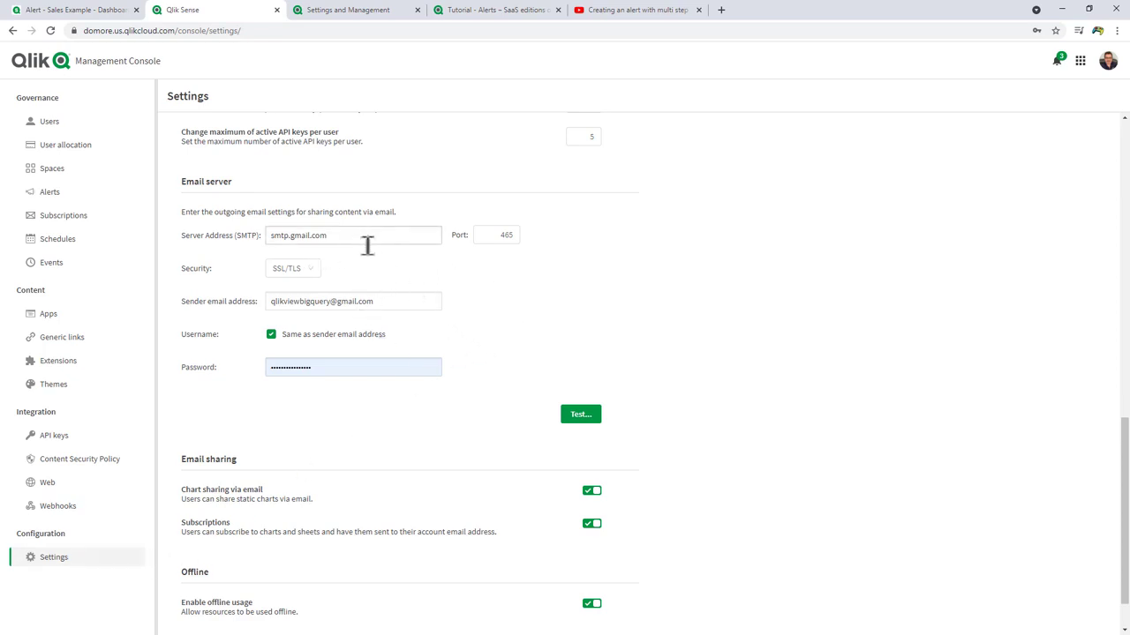
pyautogui.moveTo(484, 281)
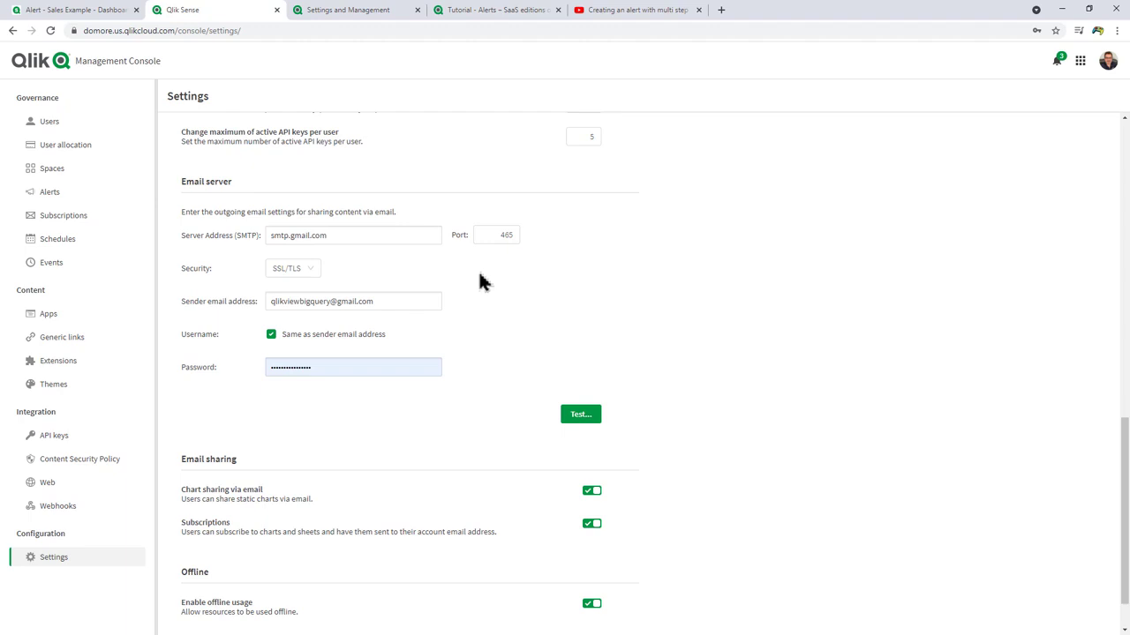
pyautogui.moveTo(339, 20)
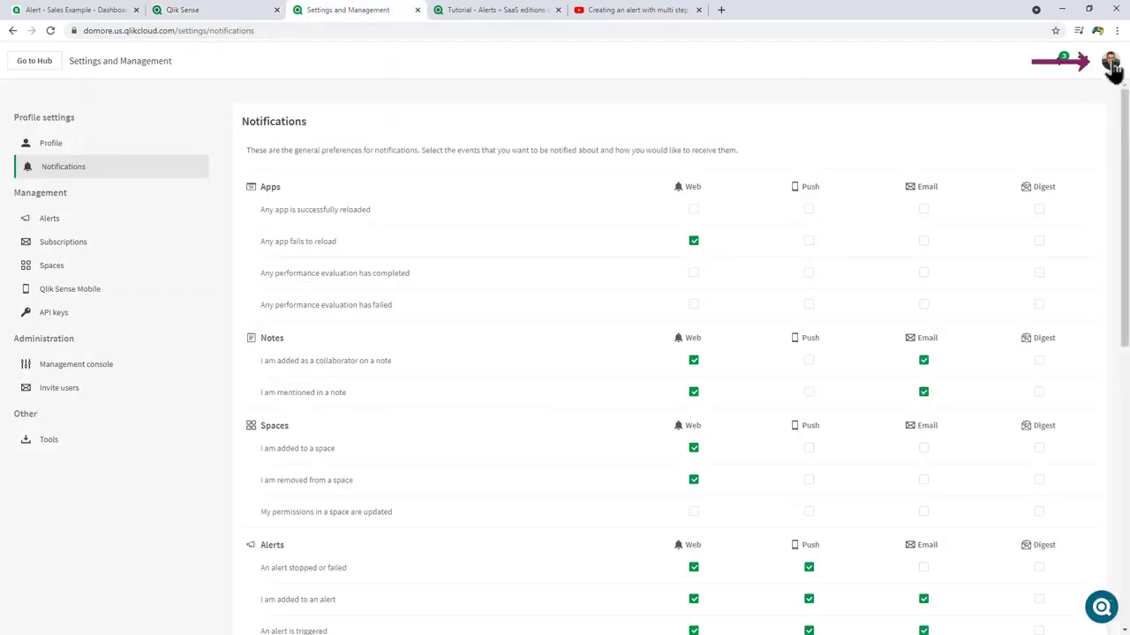
# - Review the alert notification channels (Web, Push, Email), then return to the Alert - Sales Example dashboard
pyautogui.click(1107, 64)
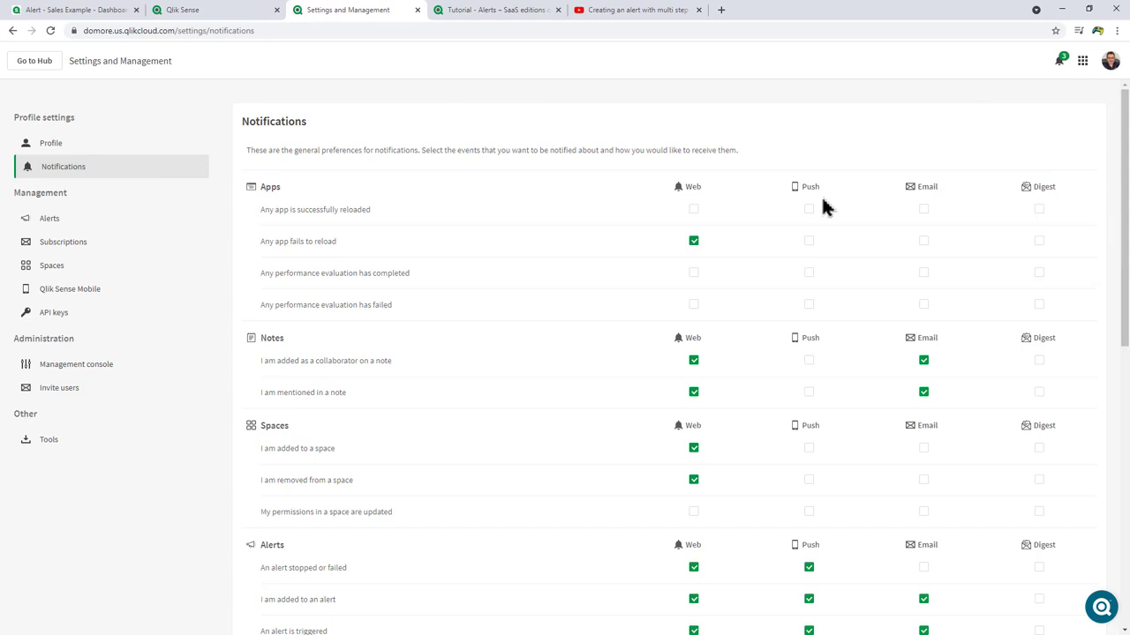
pyautogui.scroll(-3)
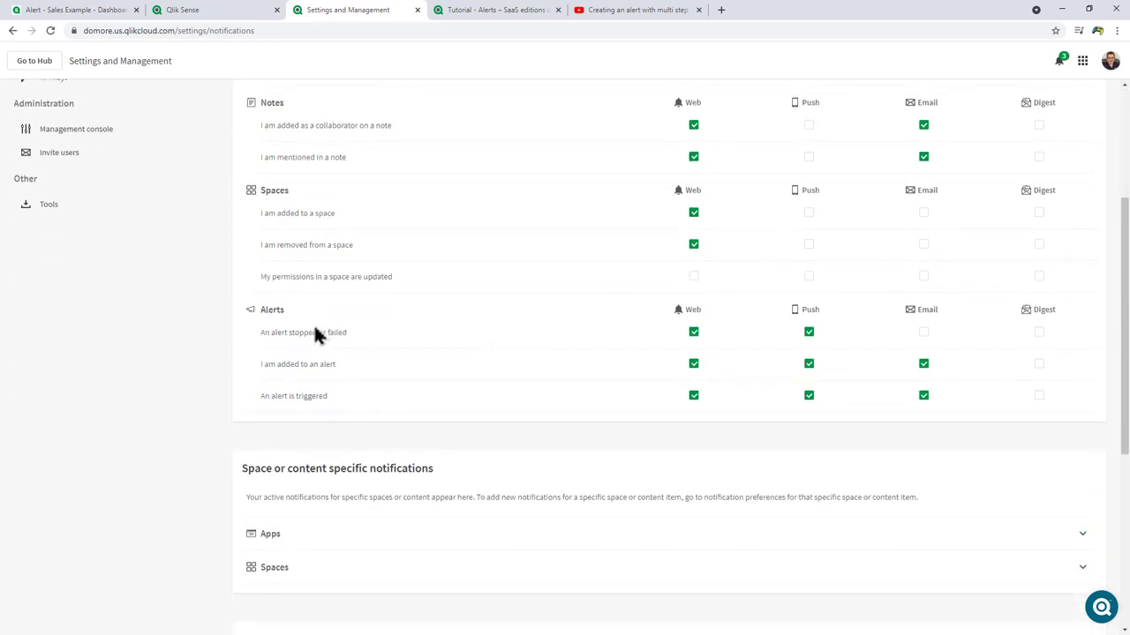
pyautogui.moveTo(678, 406)
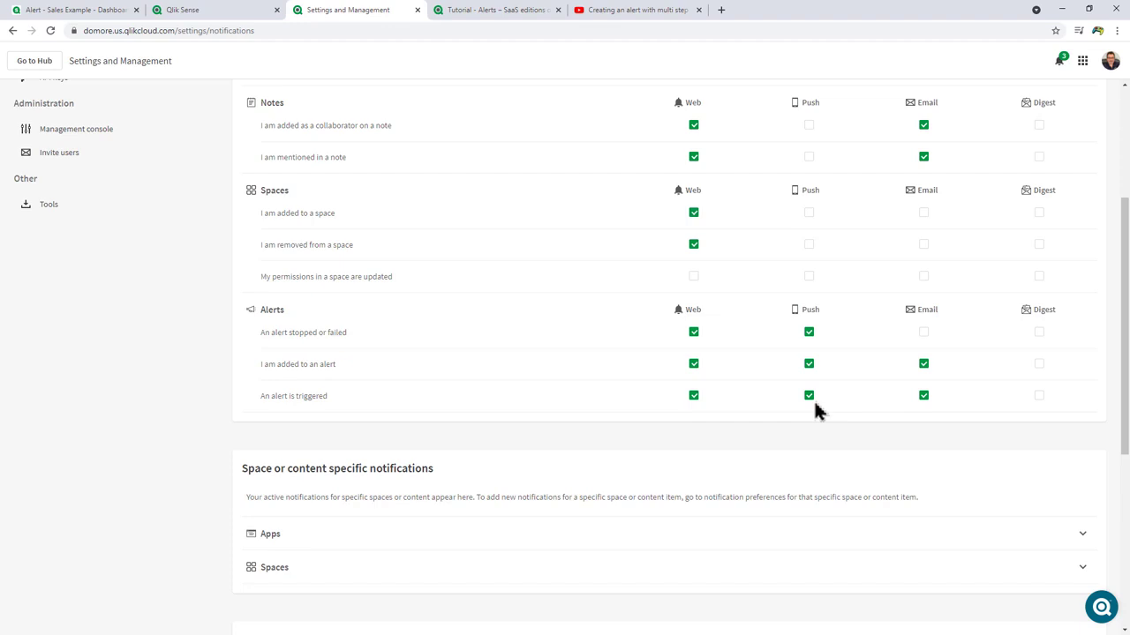
pyautogui.moveTo(222, 78)
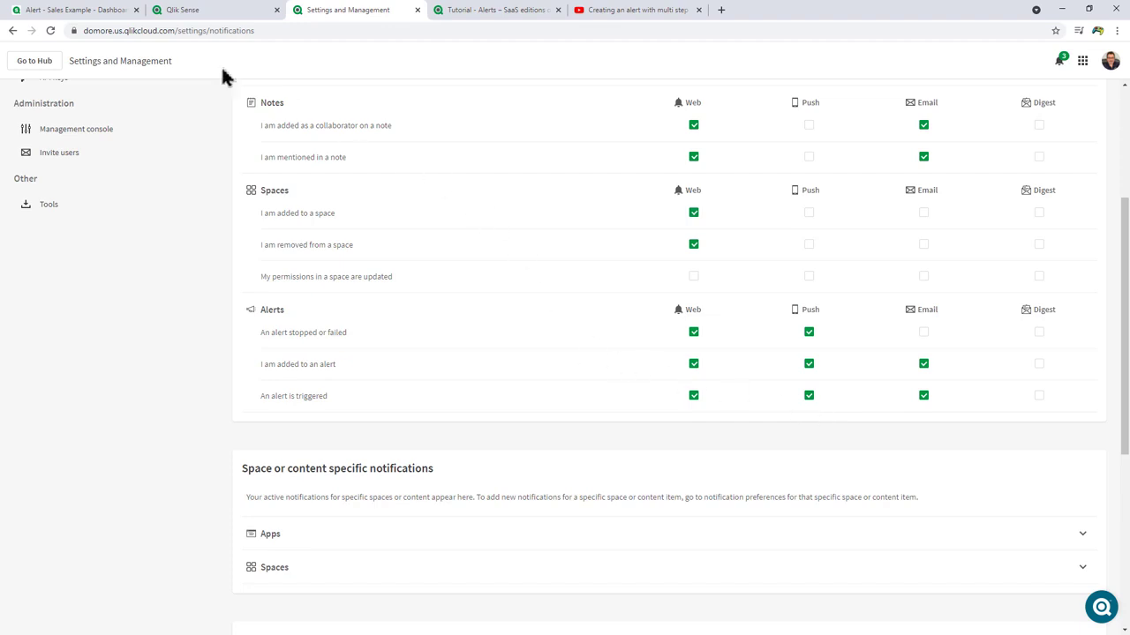
pyautogui.click(74, 14)
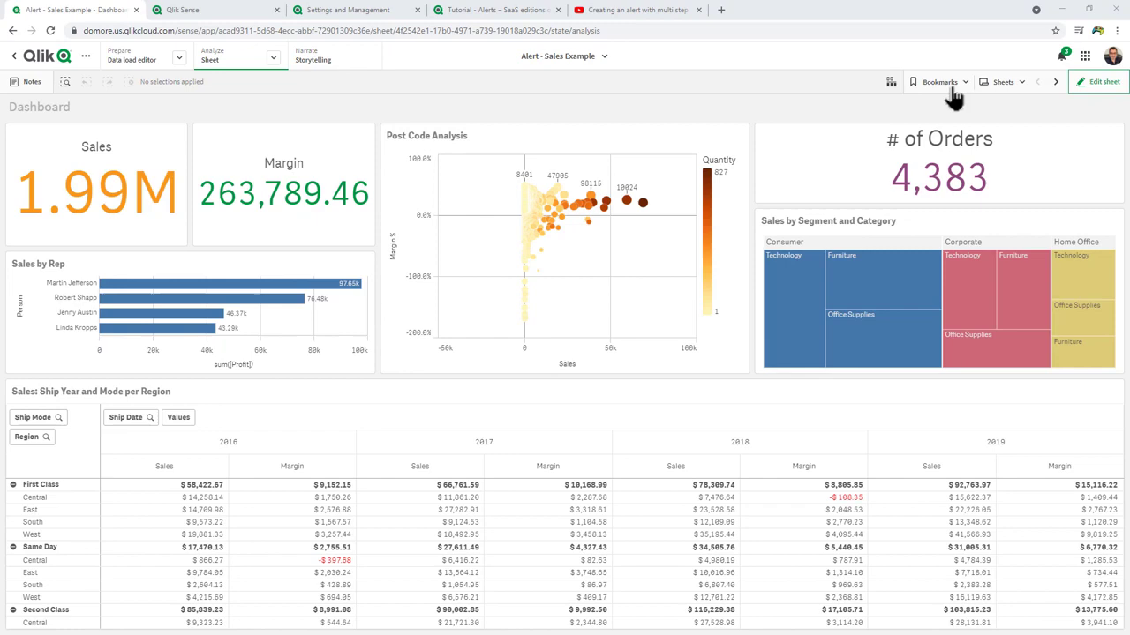
# - Enter edit mode and start a data reload of the Alert - Sales Example app
pyautogui.click(1105, 82)
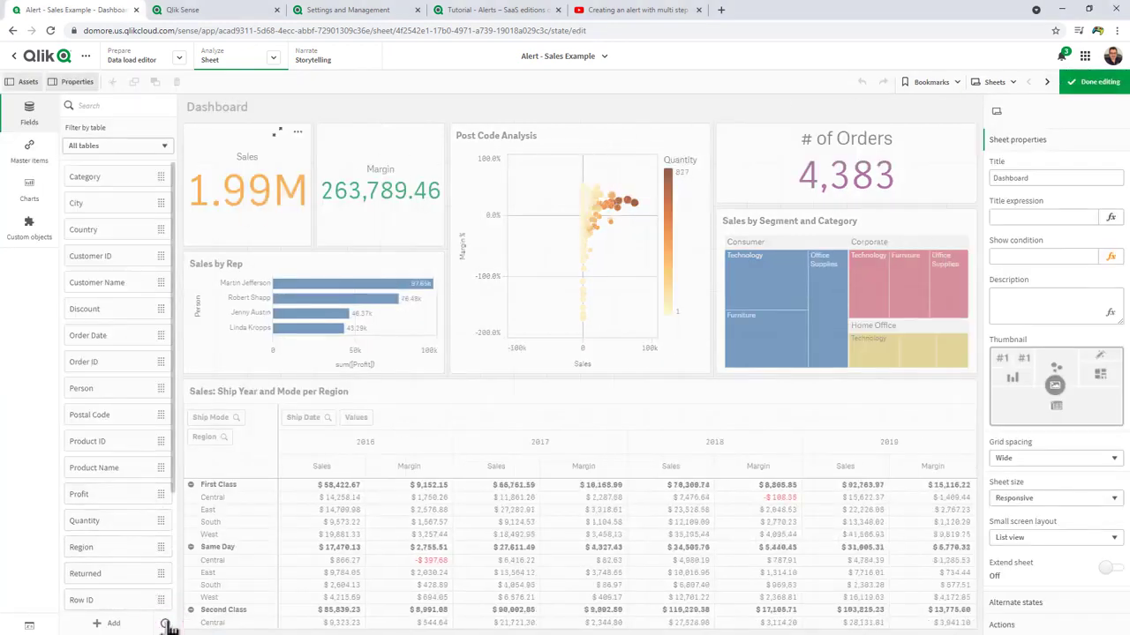
pyautogui.click(163, 627)
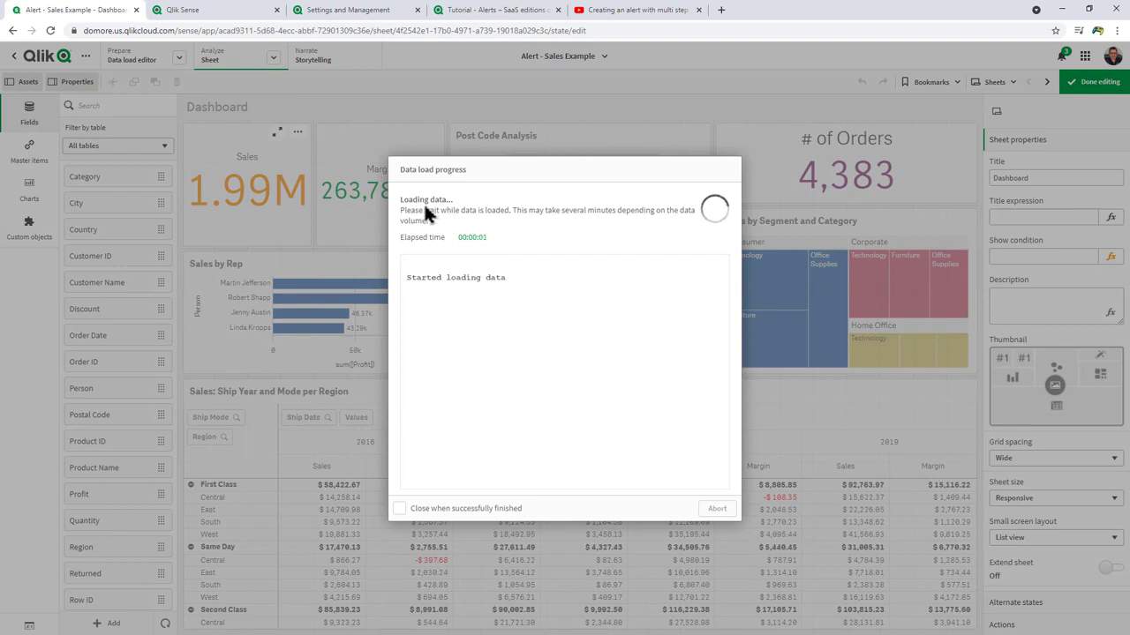
pyautogui.moveTo(995, 64)
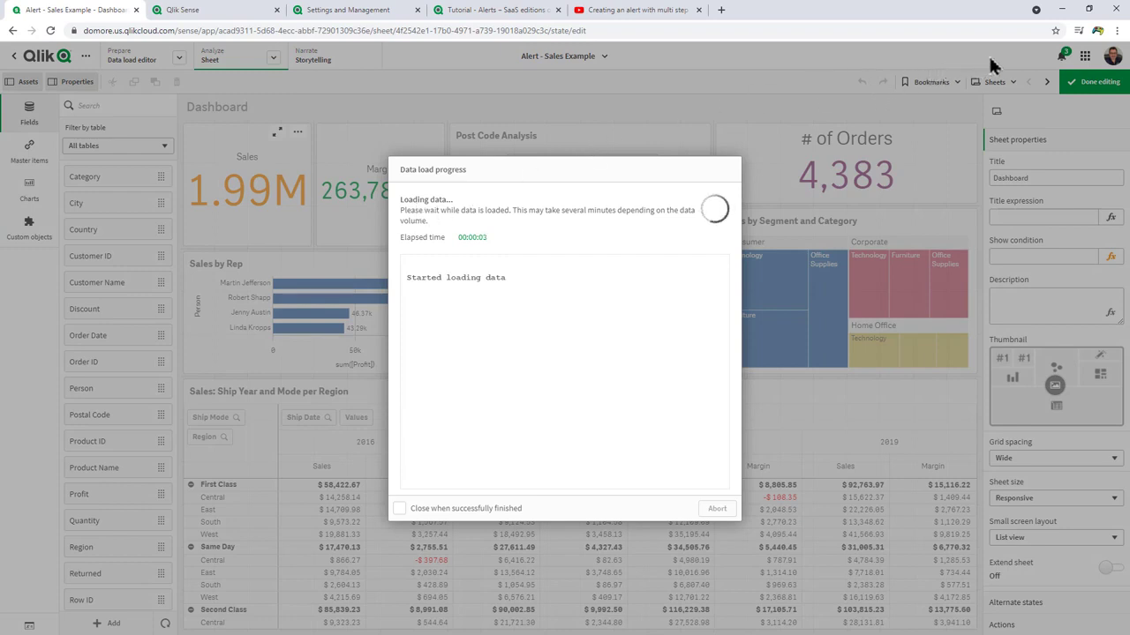
pyautogui.moveTo(1016, 58)
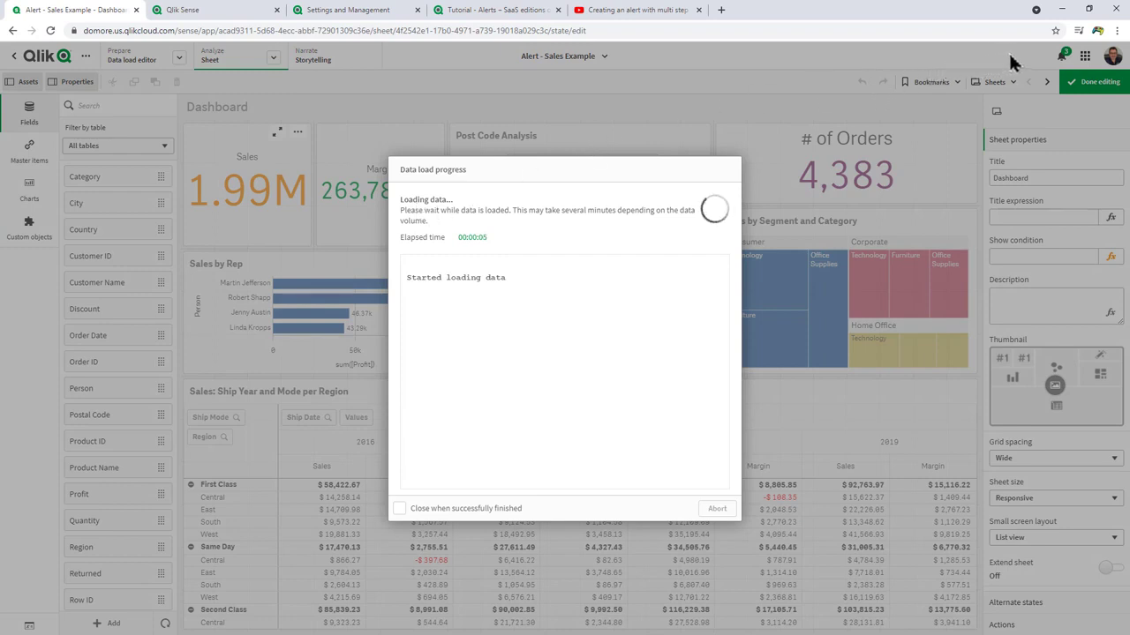
pyautogui.moveTo(261, 220)
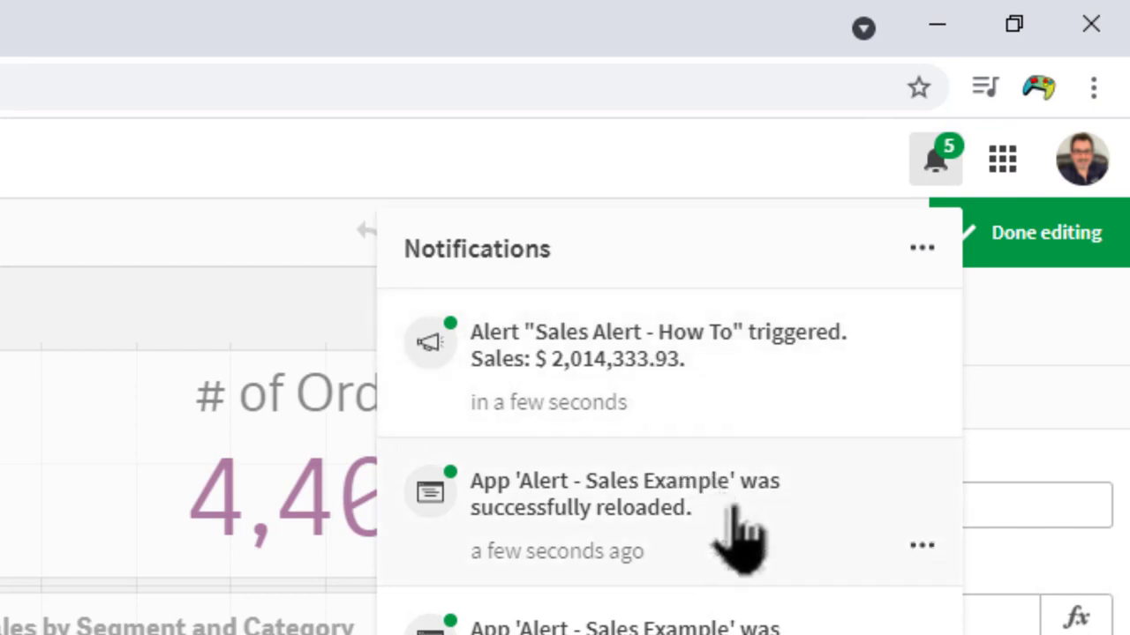
pyautogui.moveTo(644, 389)
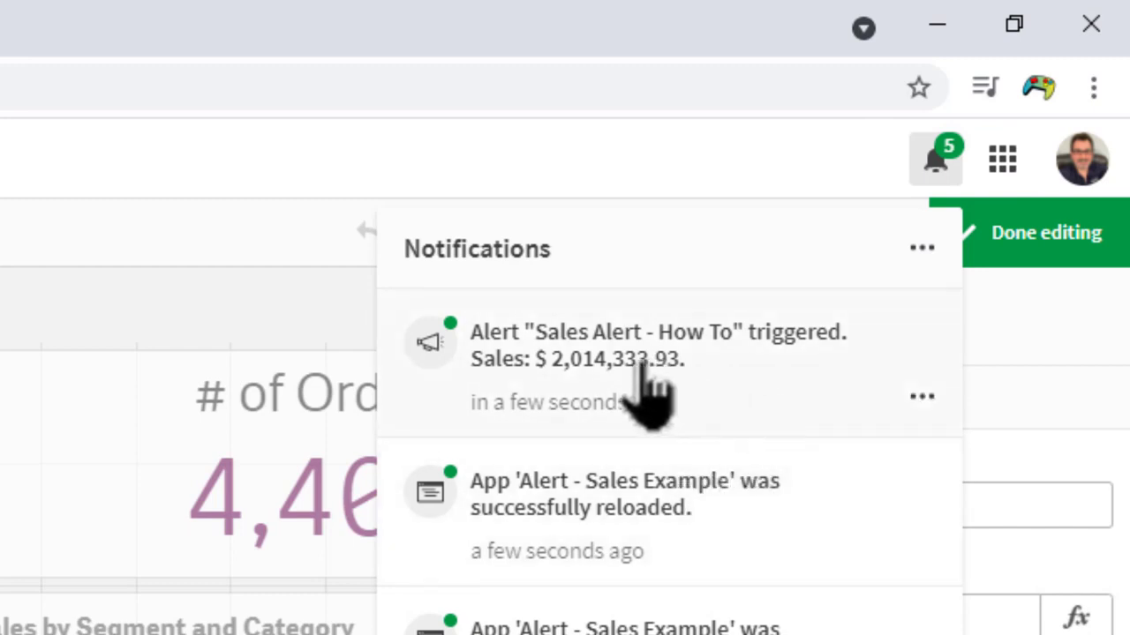
pyautogui.moveTo(798, 392)
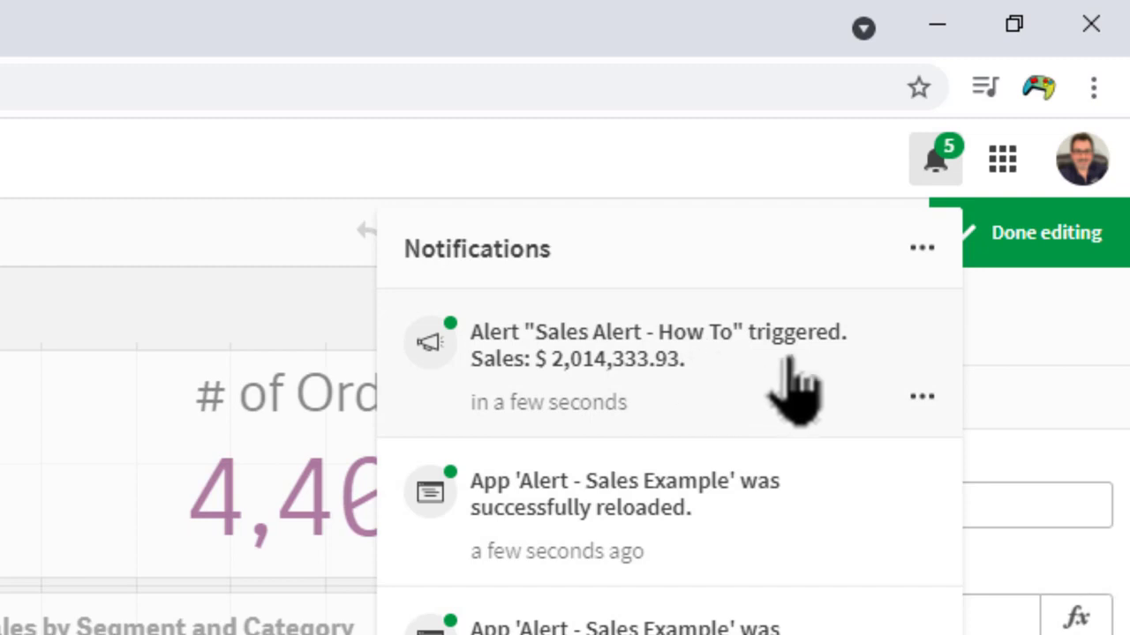
pyautogui.moveTo(803, 409)
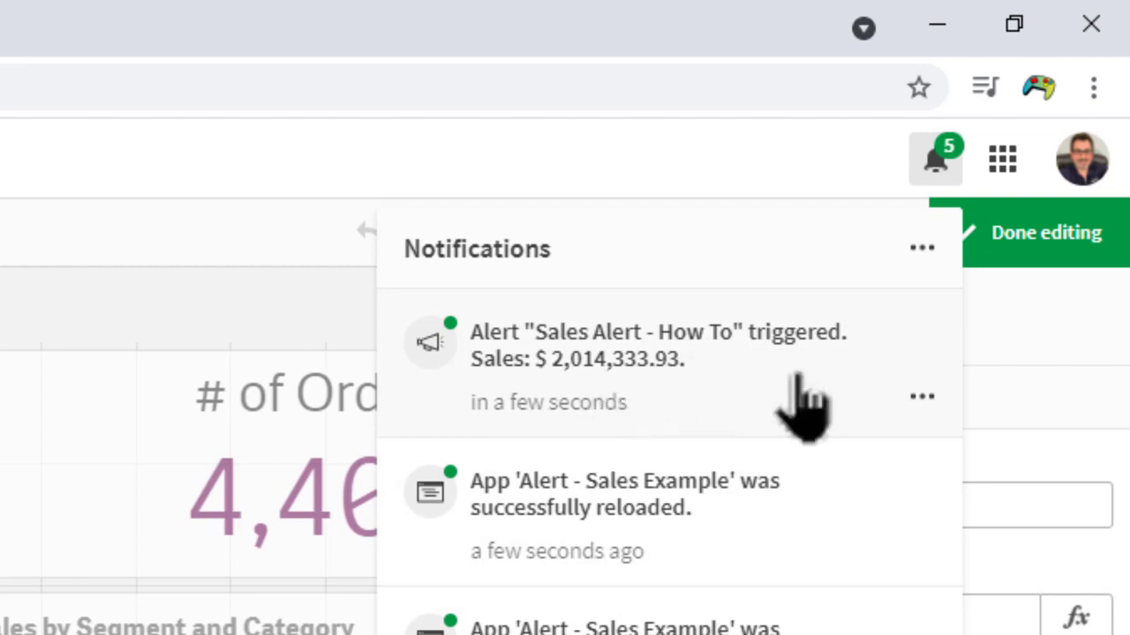
# - View the 'Sales Alert - How To triggered' notification showing Sales at $2,014,333.93
pyautogui.click(922, 397)
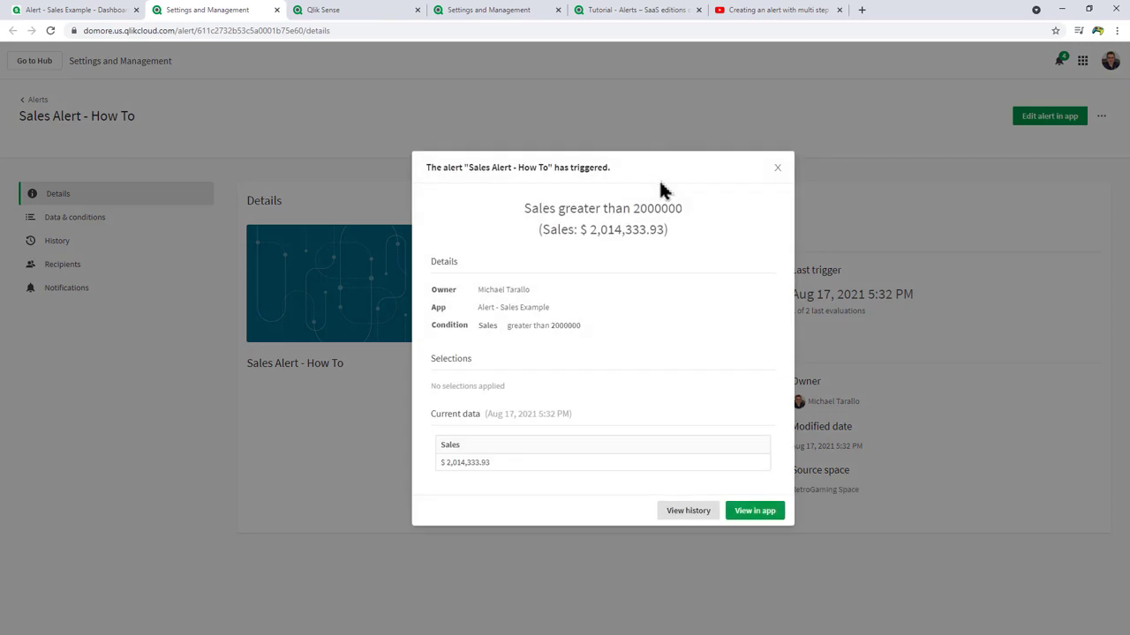
pyautogui.moveTo(674, 508)
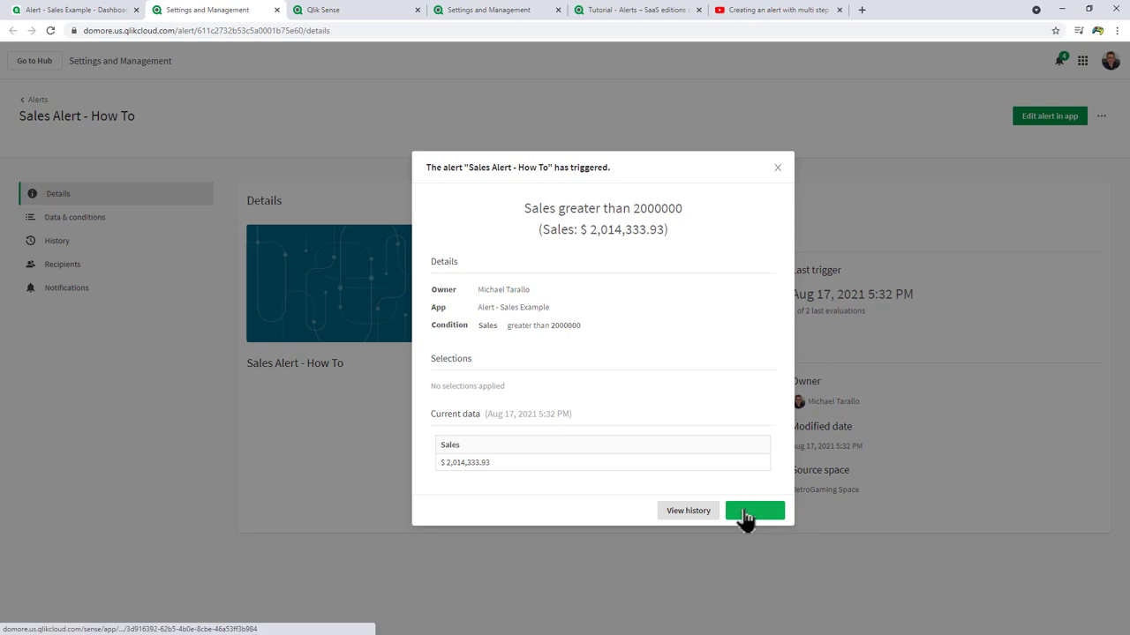
# - From the triggered-alert dialog (Sales > 2000000), jump to the Alert - Sales Example dashboard
pyautogui.click(755, 512)
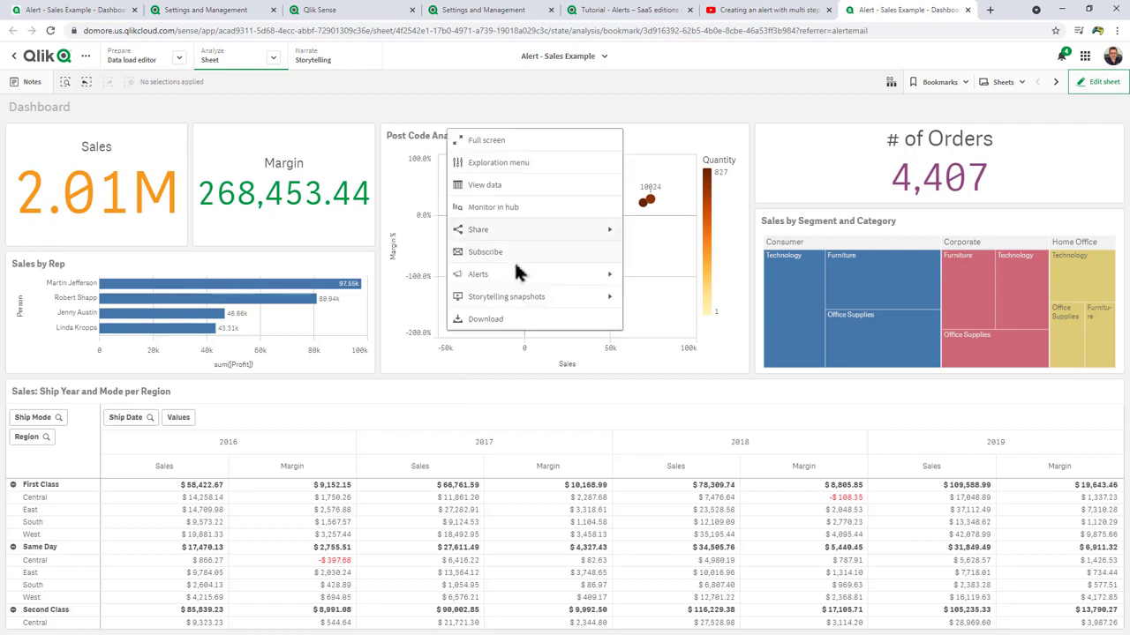
pyautogui.click(477, 274)
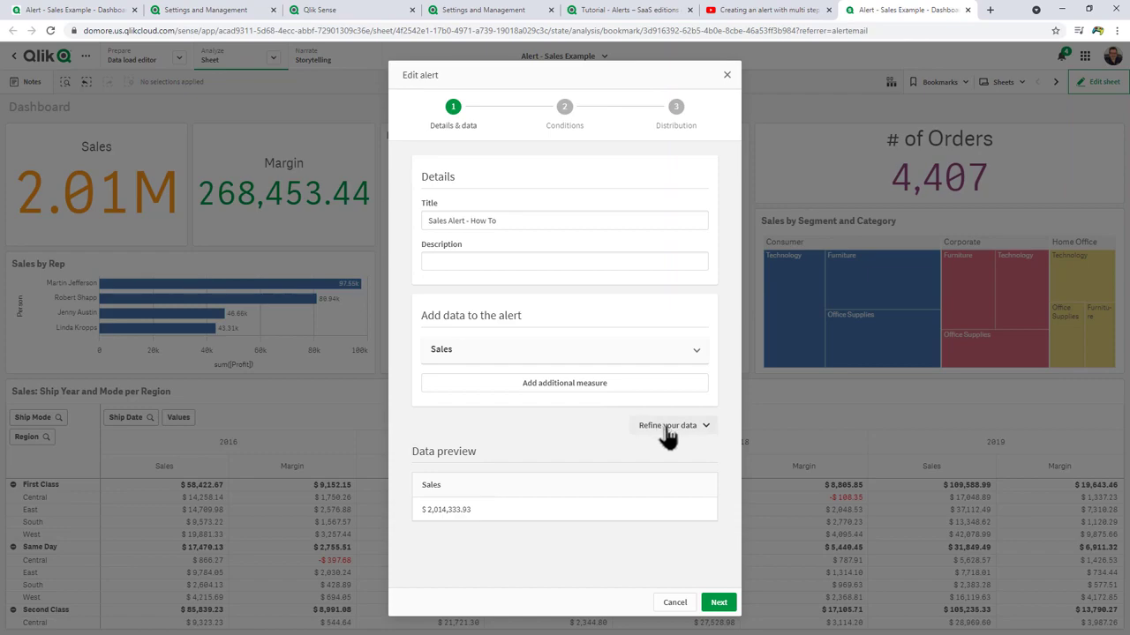
pyautogui.moveTo(674, 602)
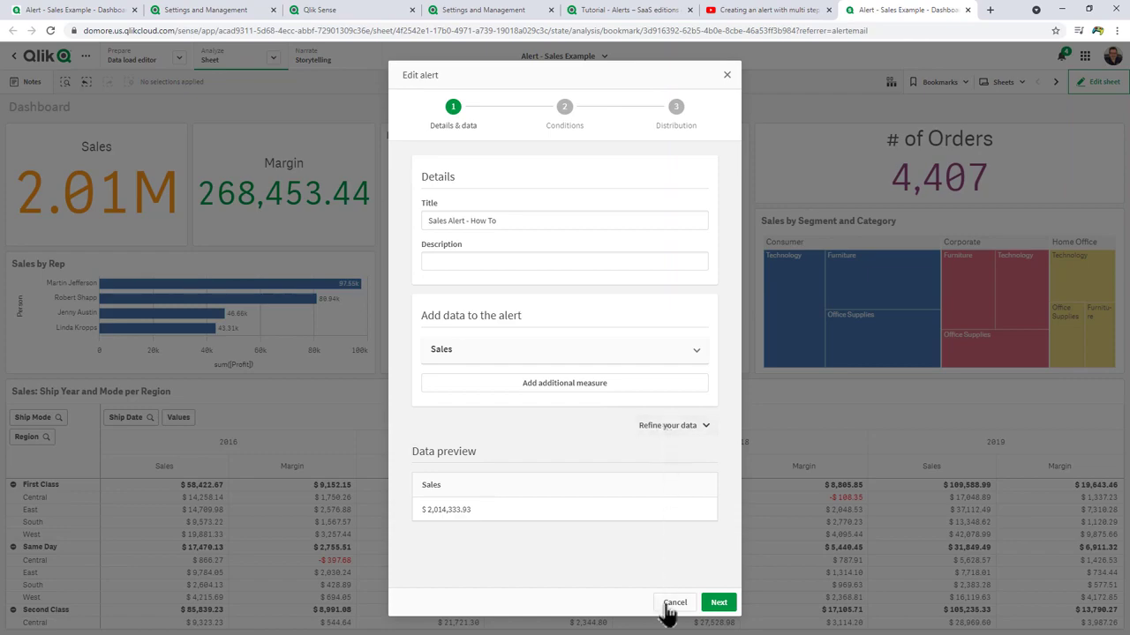
pyautogui.click(674, 602)
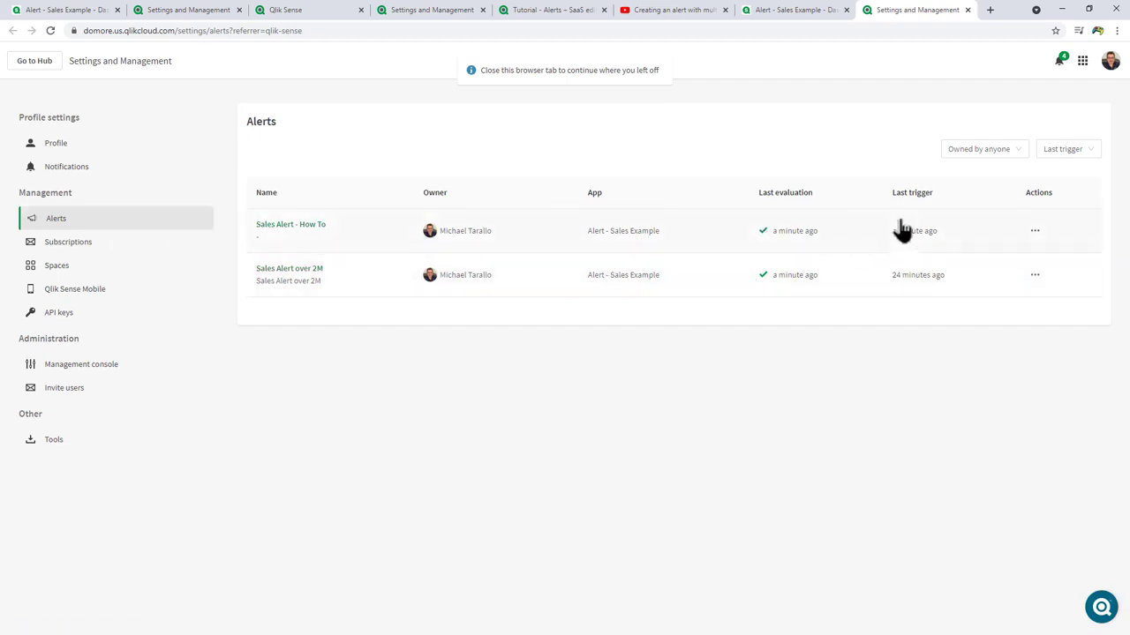
# - Review the Actions menu options for Sales Alert - How To, then dismiss it
pyautogui.click(1034, 229)
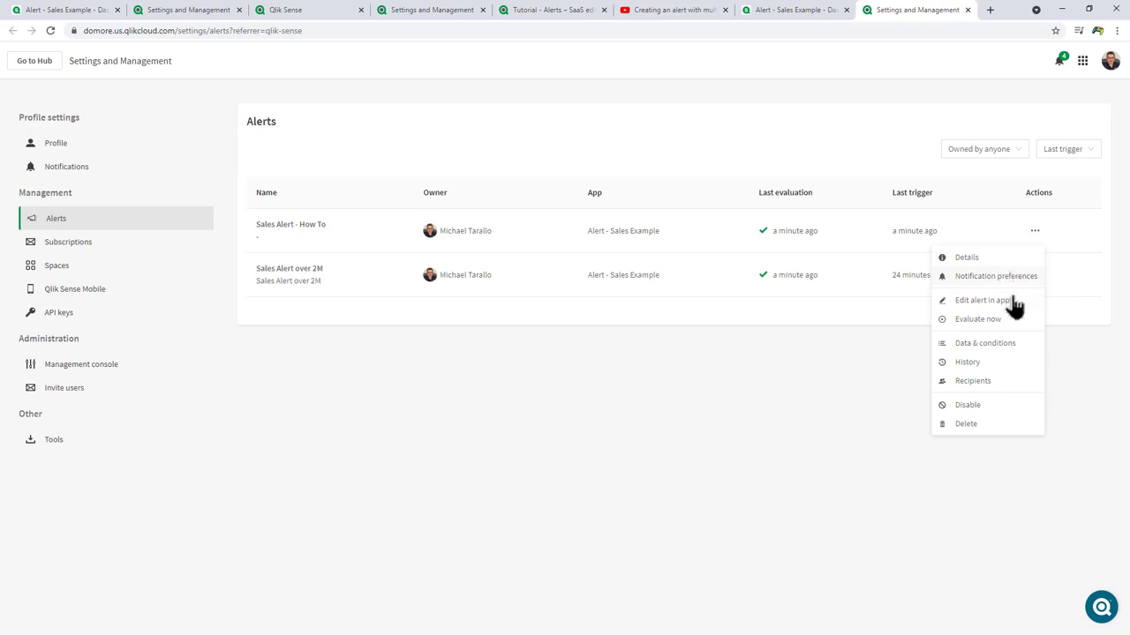
pyautogui.moveTo(1003, 325)
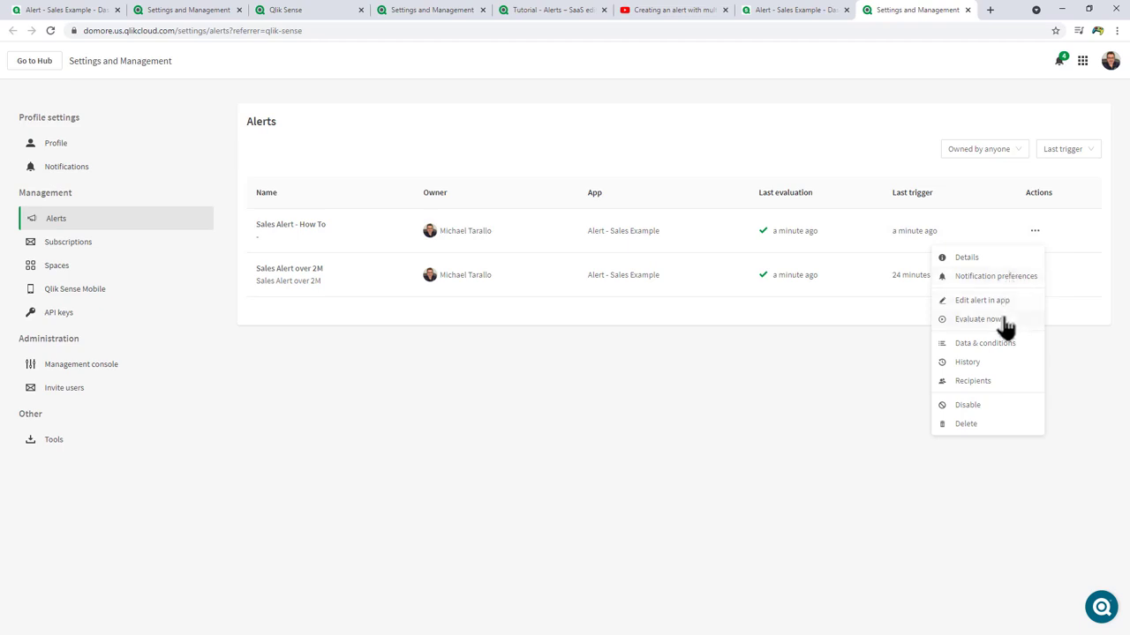
pyautogui.moveTo(1014, 379)
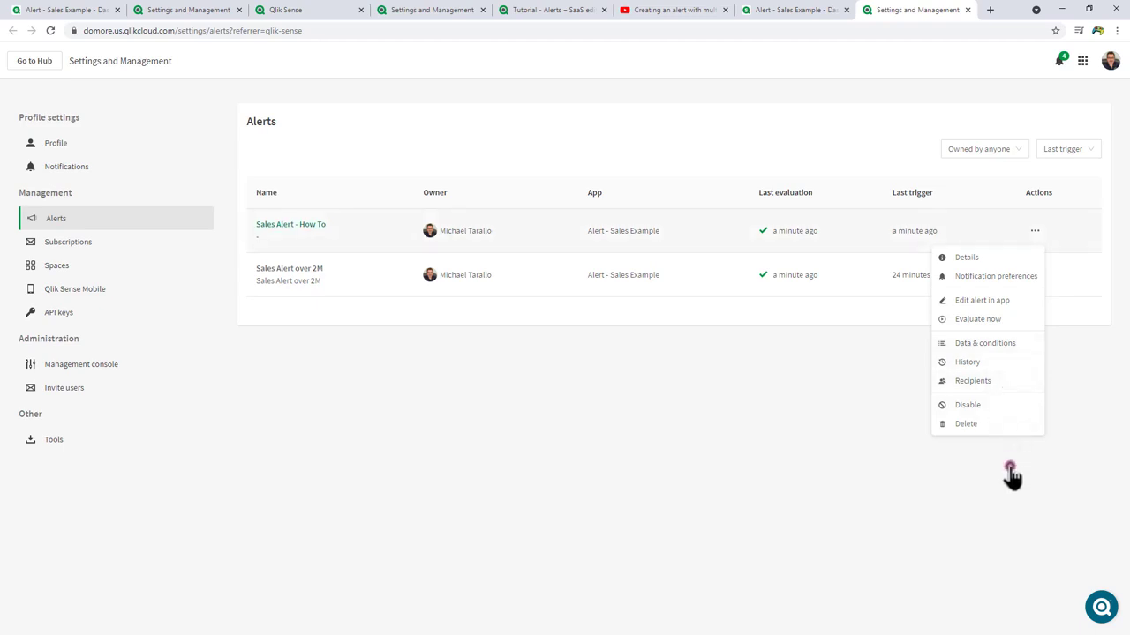
pyautogui.click(1010, 477)
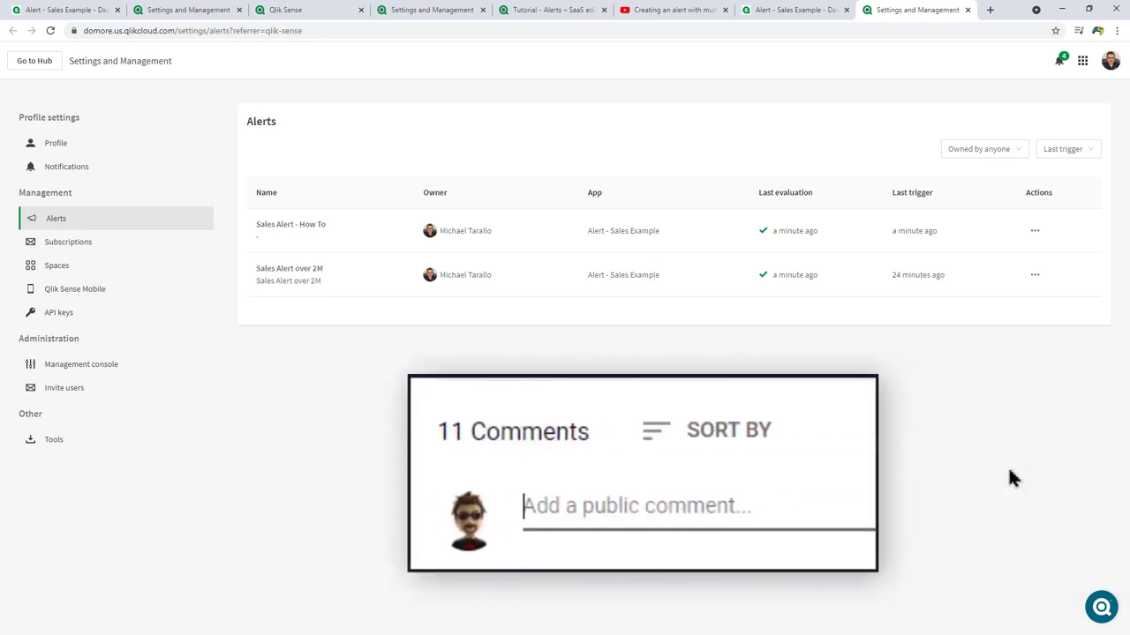
pyautogui.write('I love')
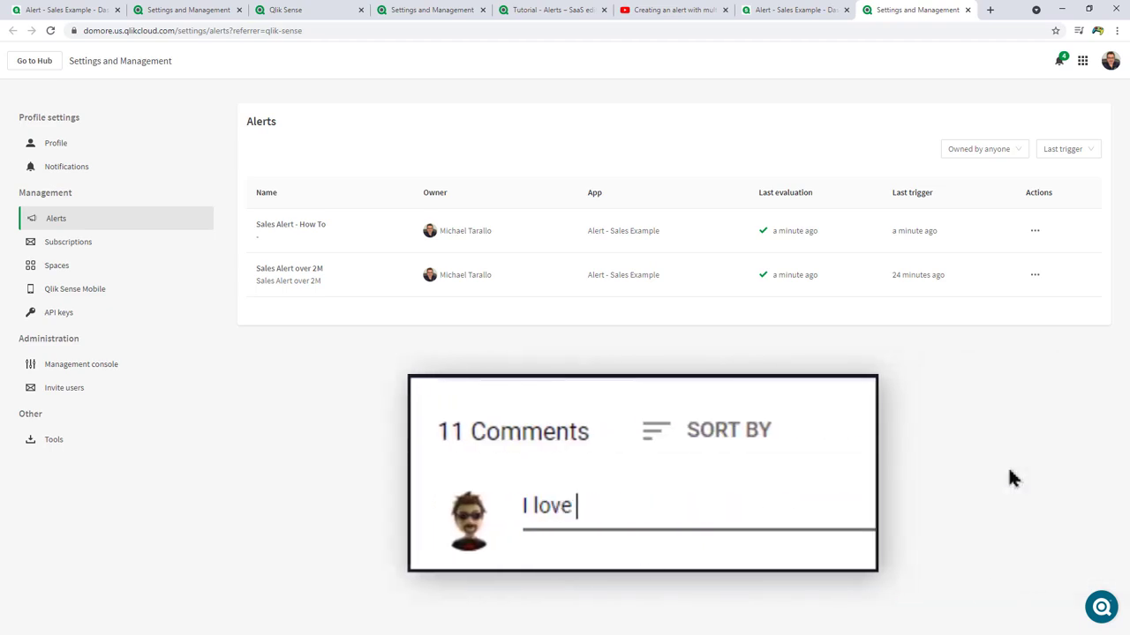
pyautogui.write("Qlik's videos")
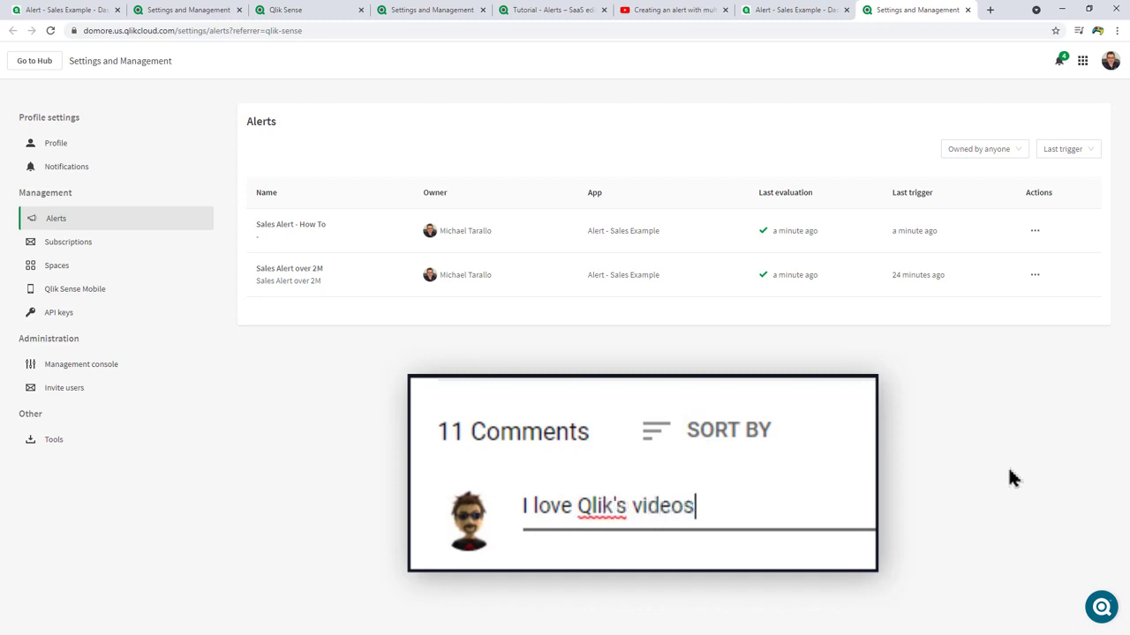
pyautogui.write('!')
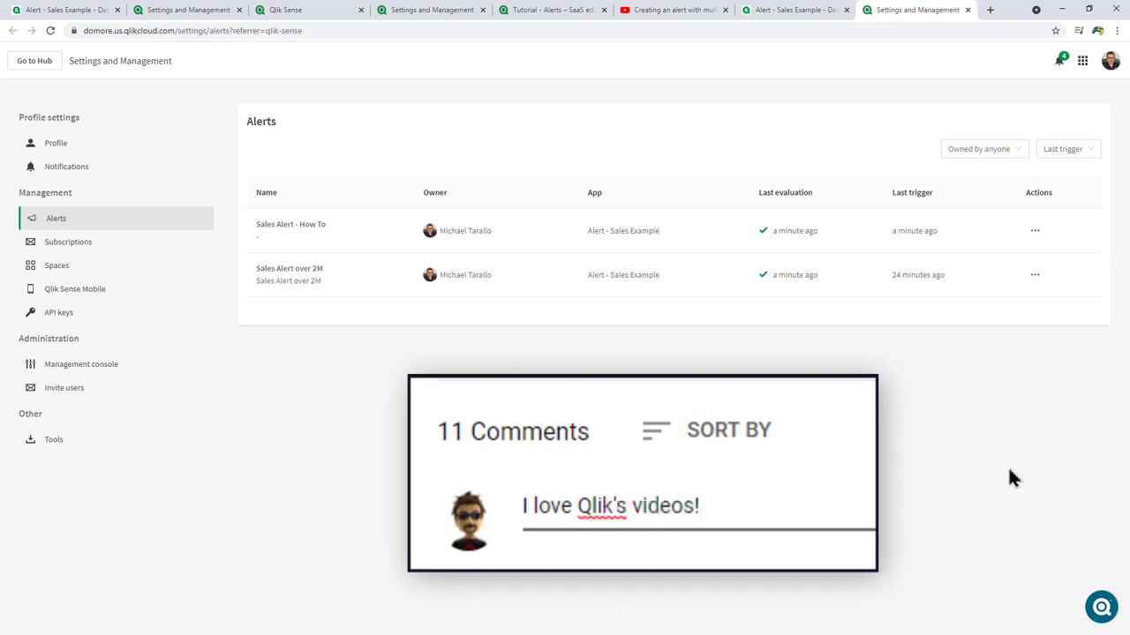